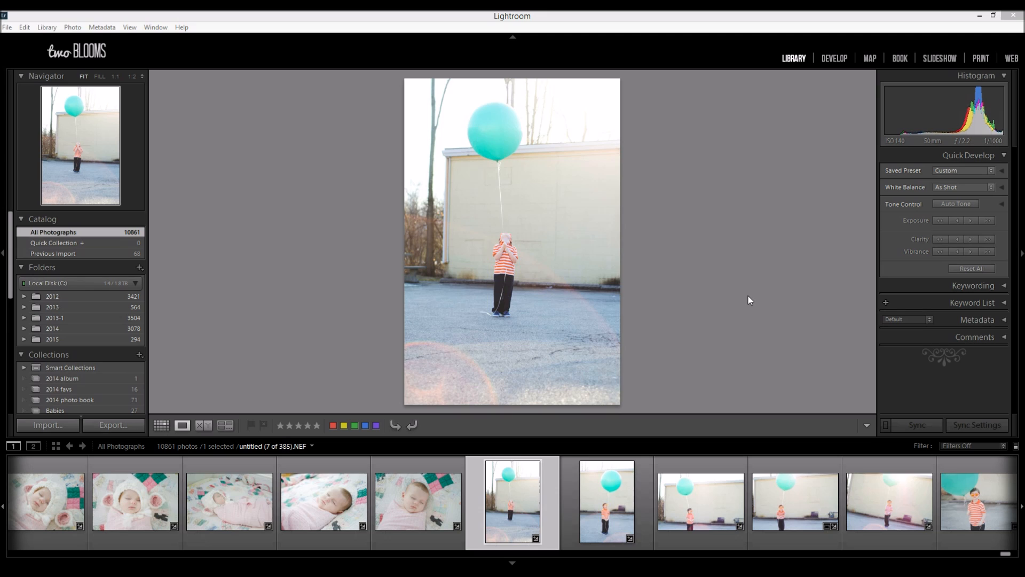
mouse_move(747, 290)
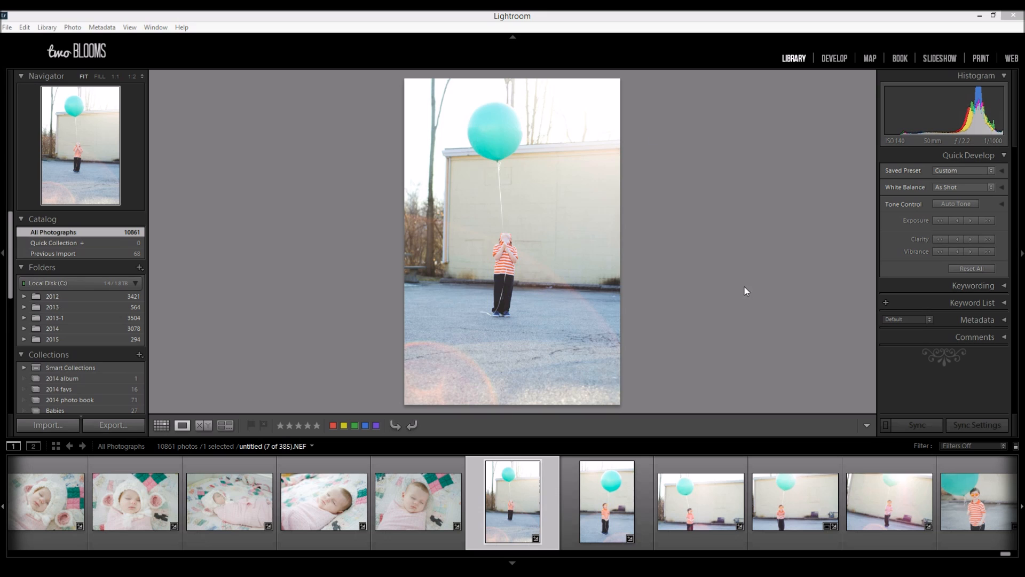
mouse_move(330, 25)
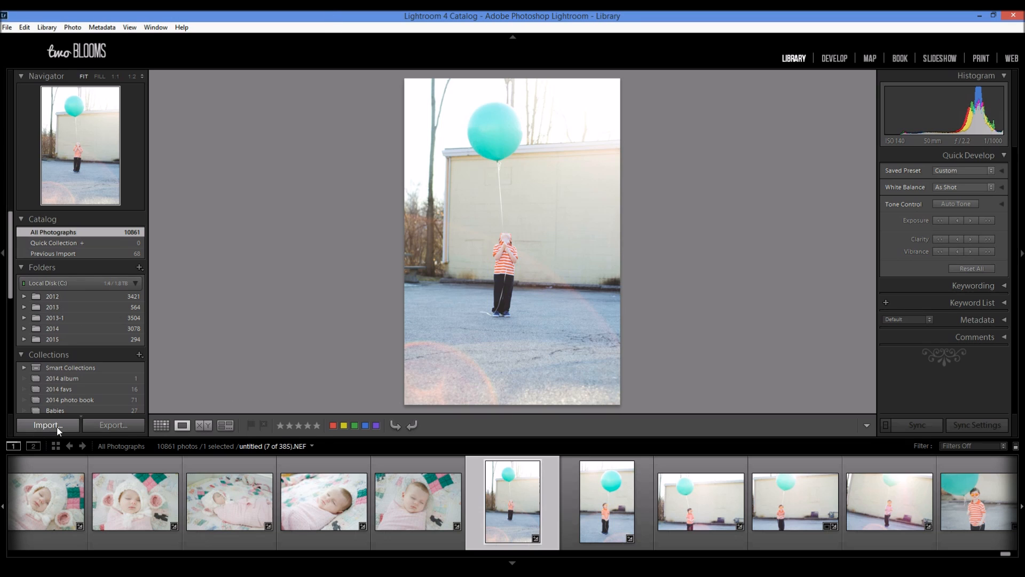
mouse_move(47, 430)
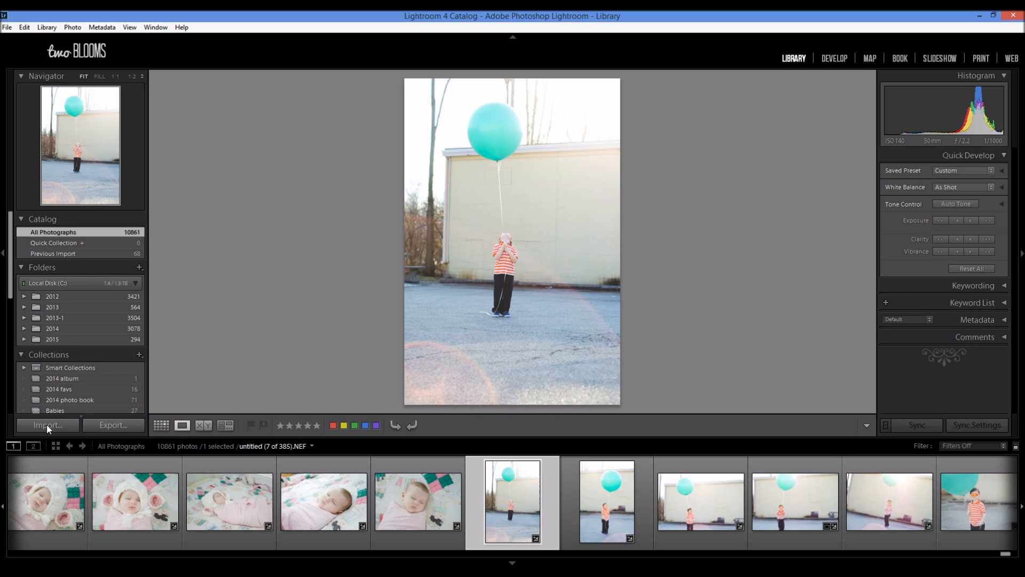
Start an import with the NIKON D7000 camera card as source, all 121 photos checked.
left_click(46, 424)
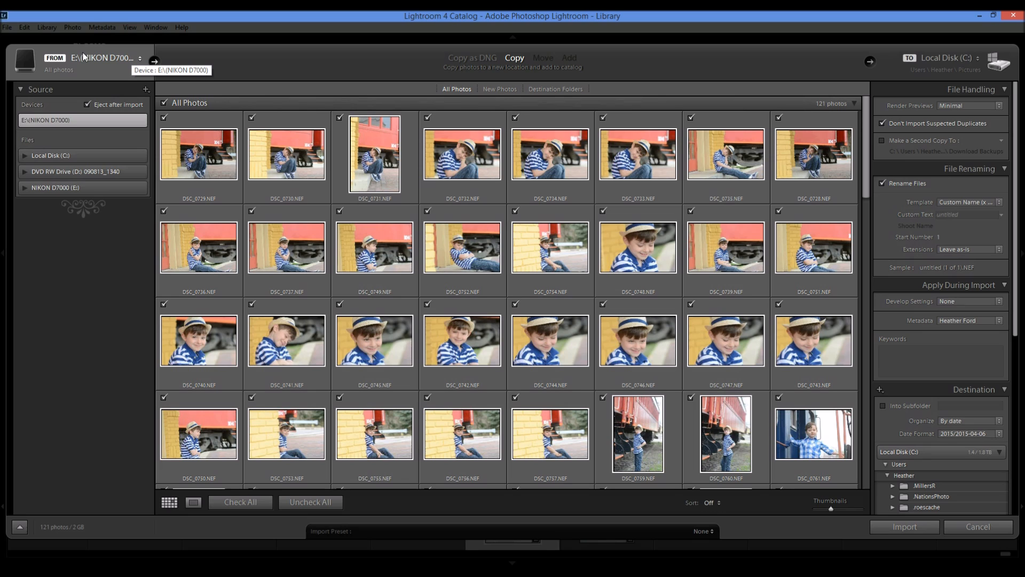
mouse_move(57, 85)
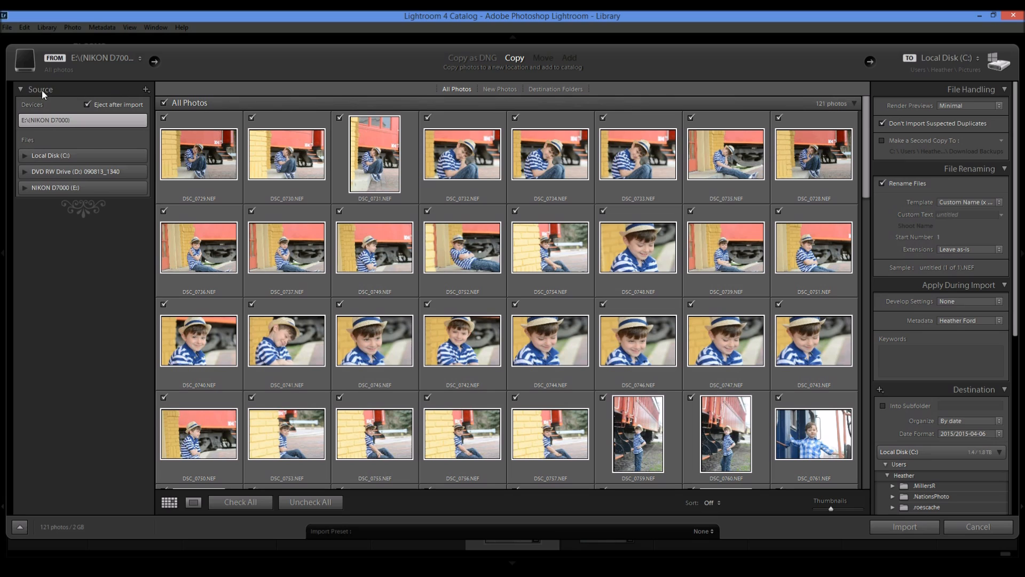
mouse_move(60, 144)
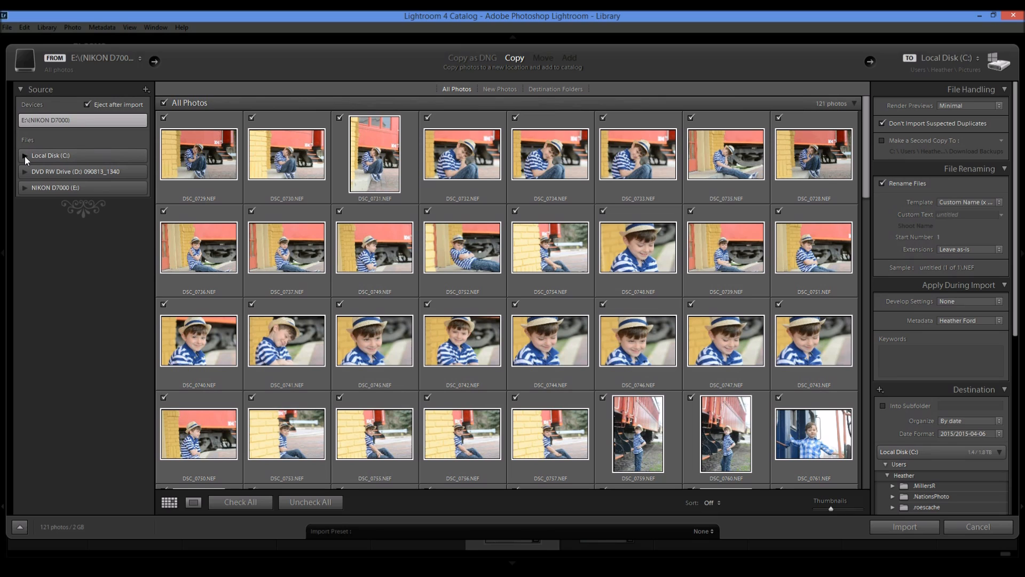
mouse_move(70, 158)
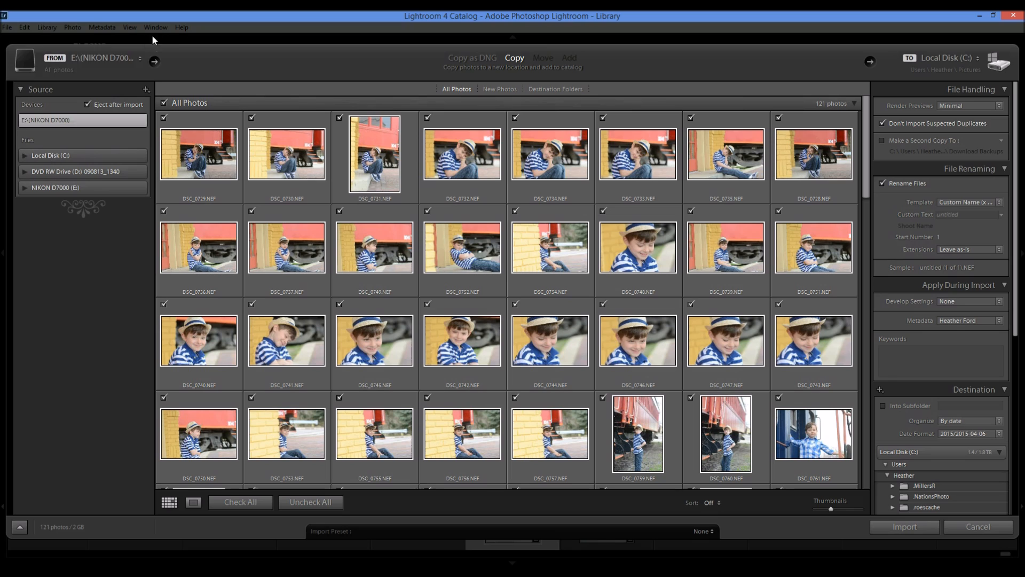
left_click(139, 59)
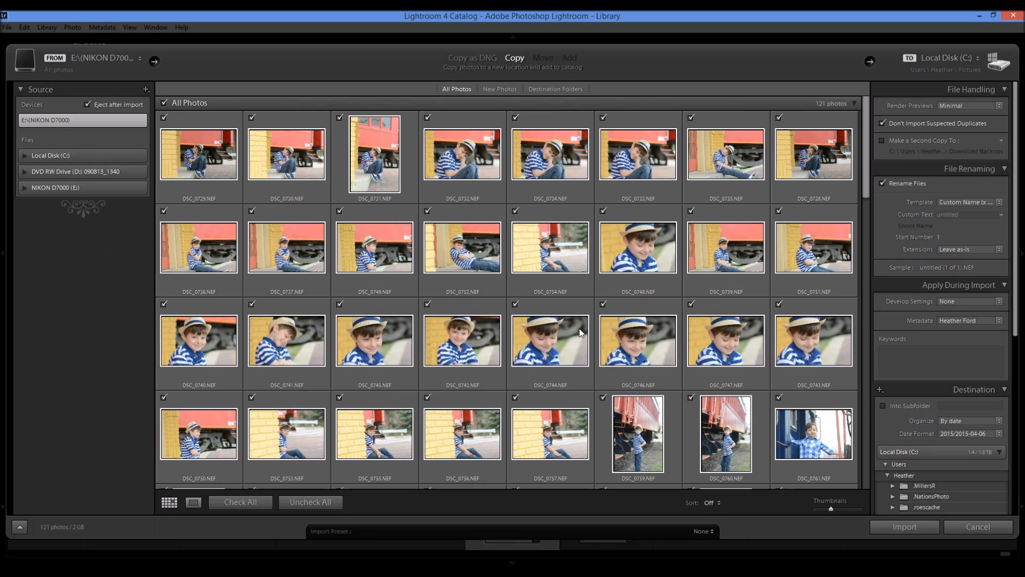
mouse_move(581, 332)
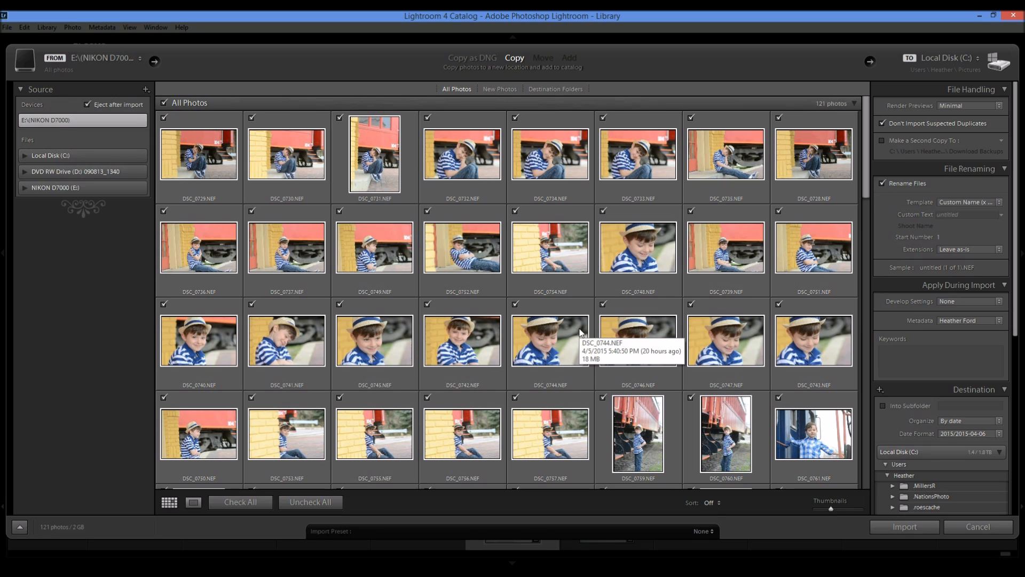
mouse_move(654, 28)
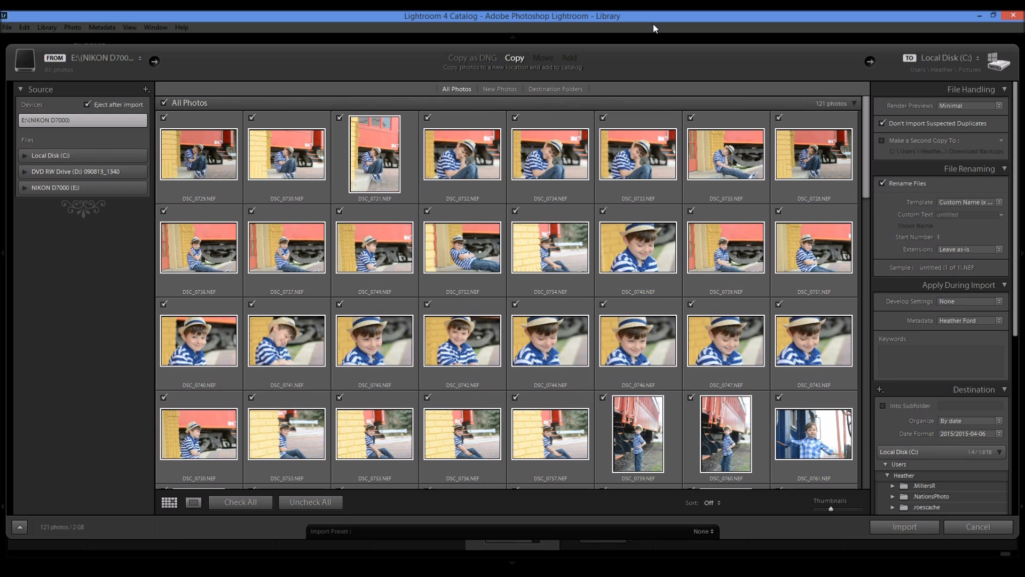
mouse_move(674, 153)
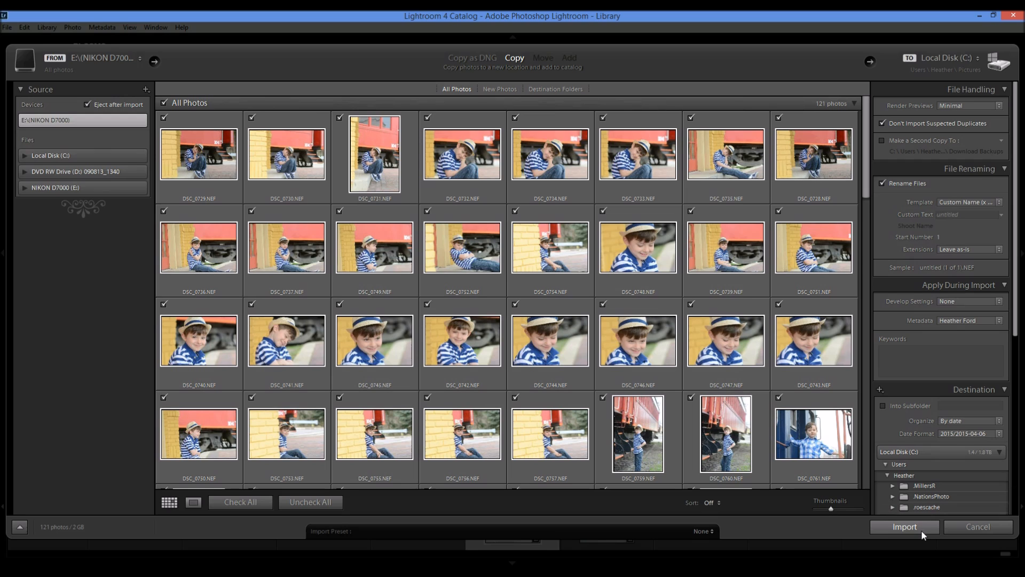
mouse_move(148, 138)
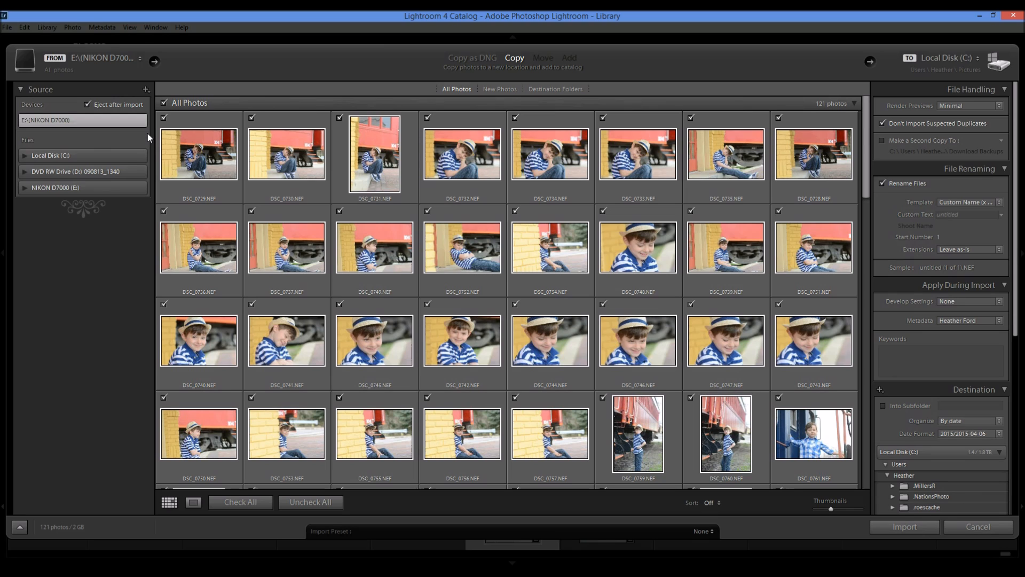
mouse_move(327, 14)
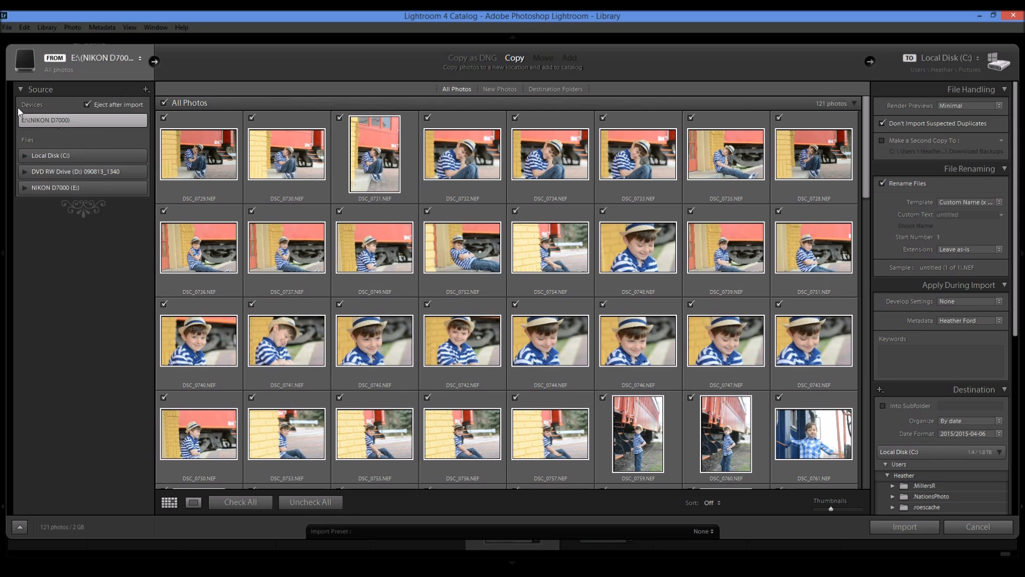
mouse_move(420, 60)
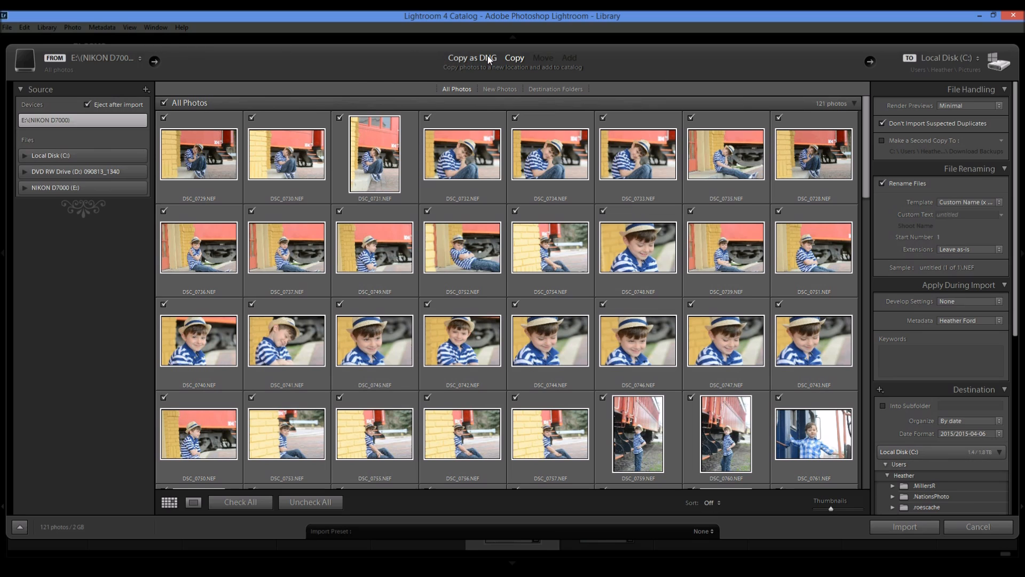
left_click(515, 58)
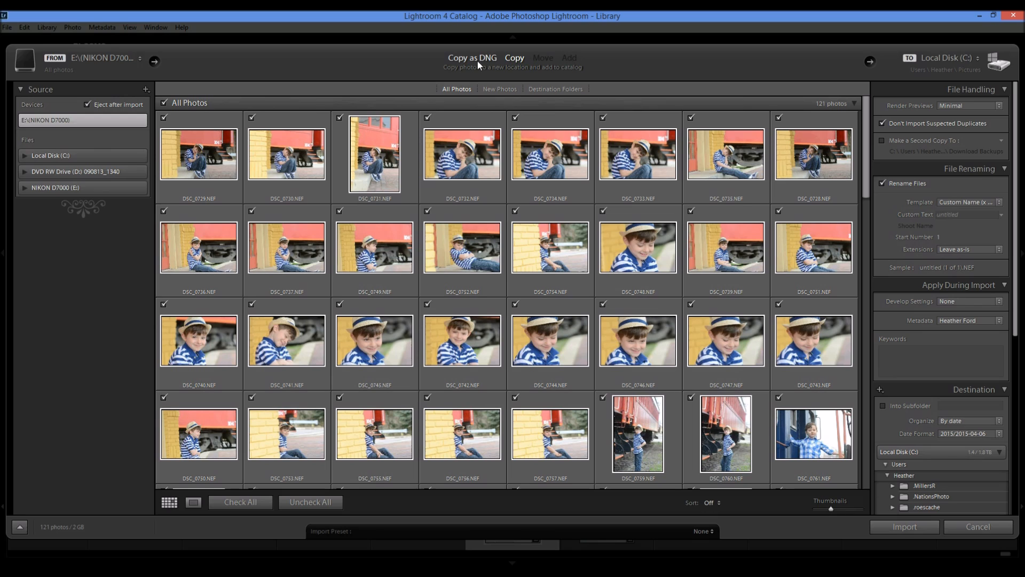
left_click(514, 57)
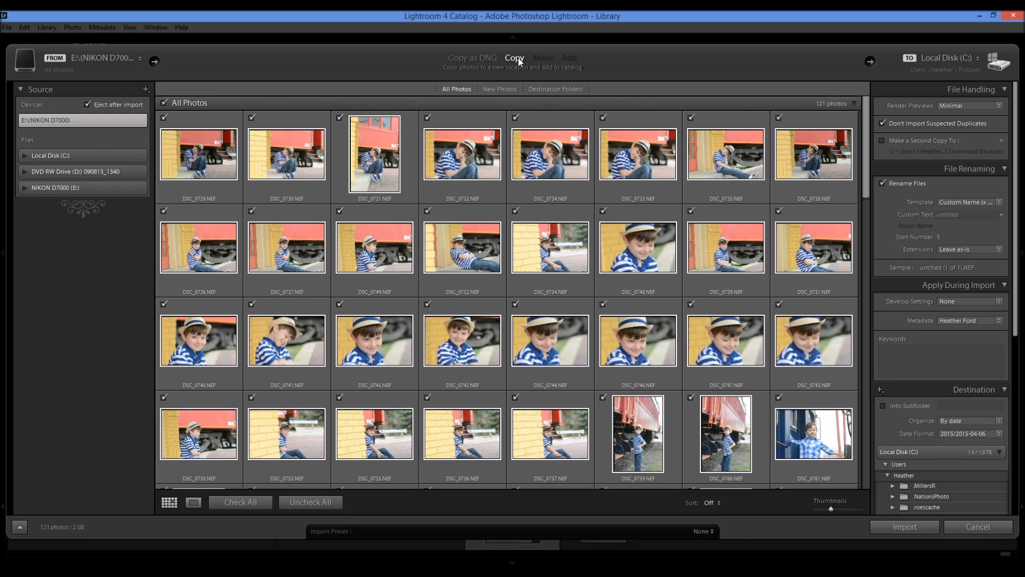
mouse_move(530, 59)
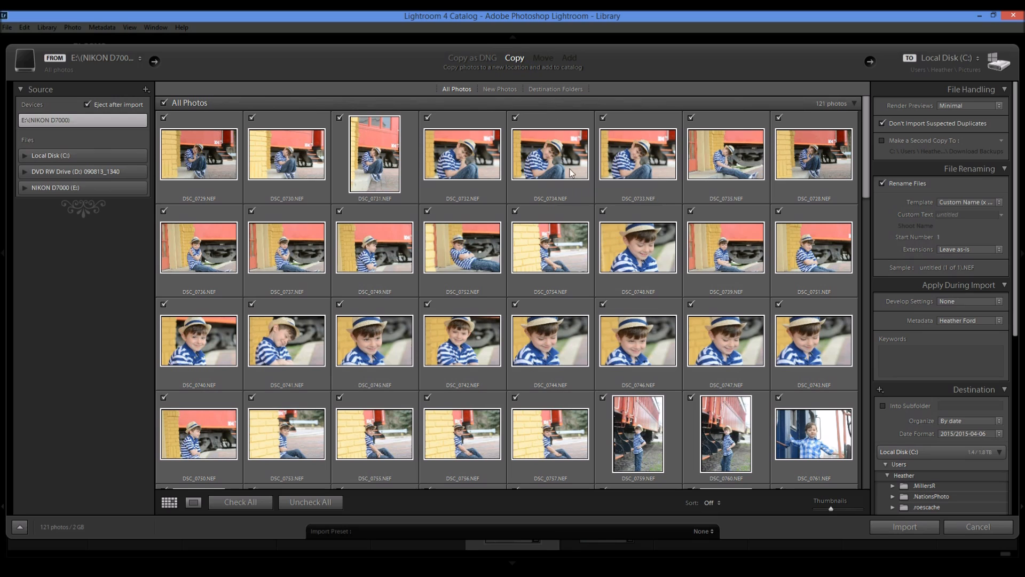
mouse_move(558, 146)
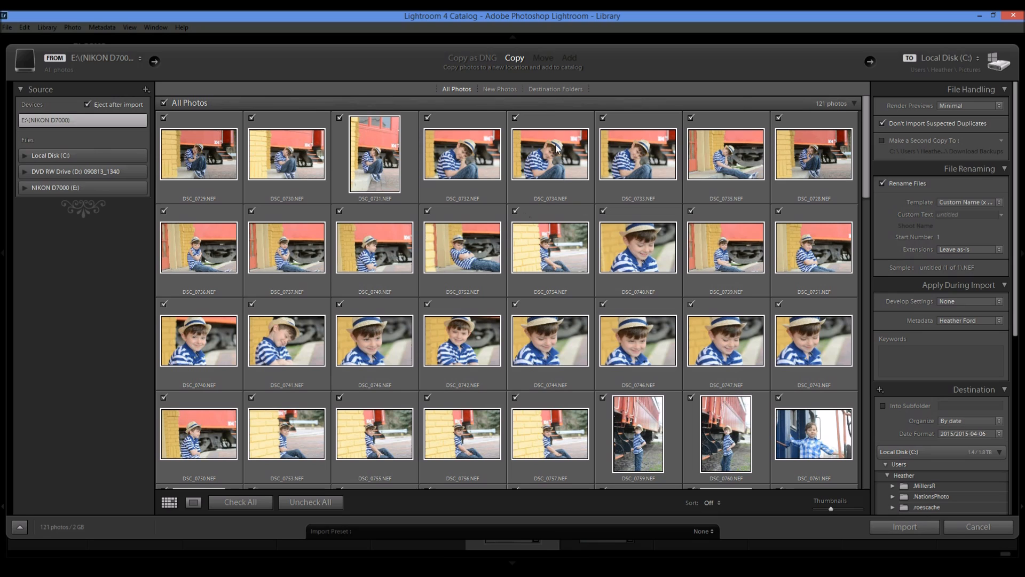
mouse_move(555, 235)
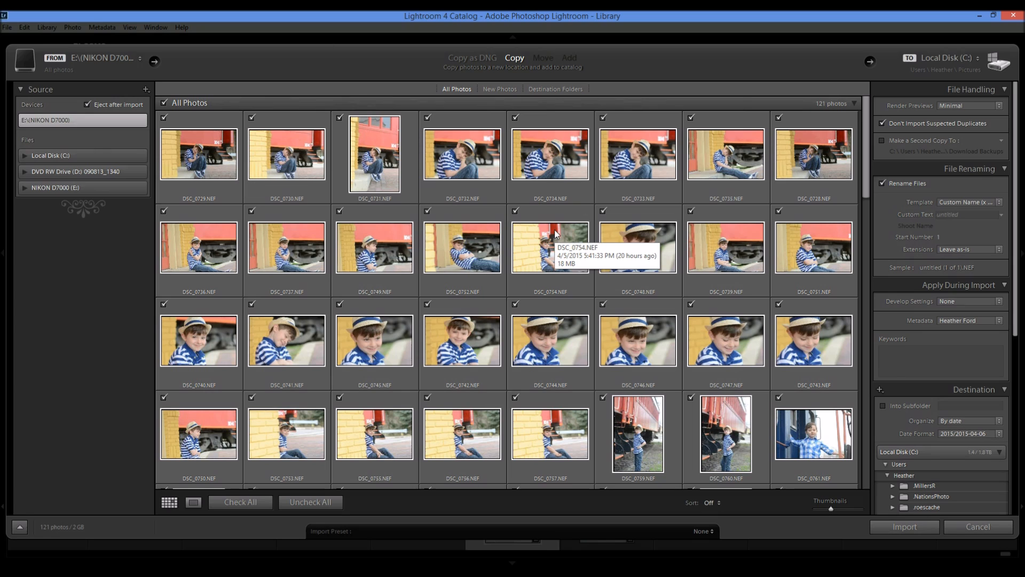
mouse_move(403, 54)
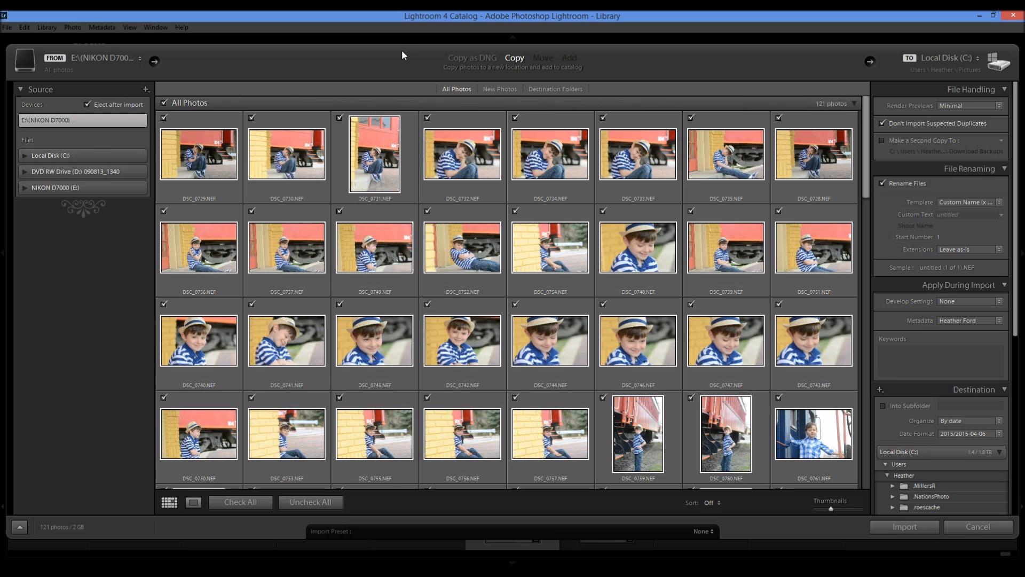
mouse_move(226, 75)
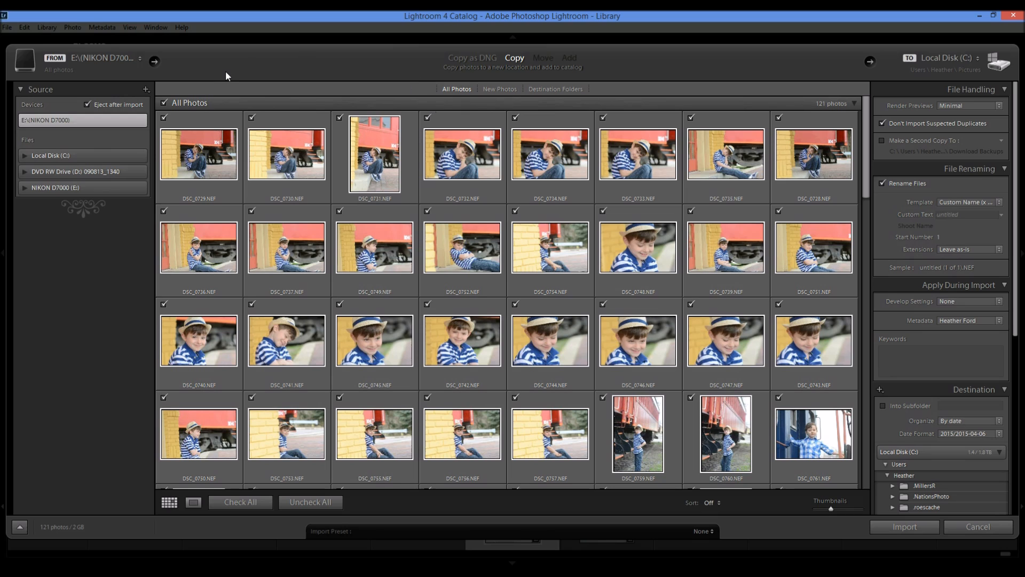
mouse_move(391, 65)
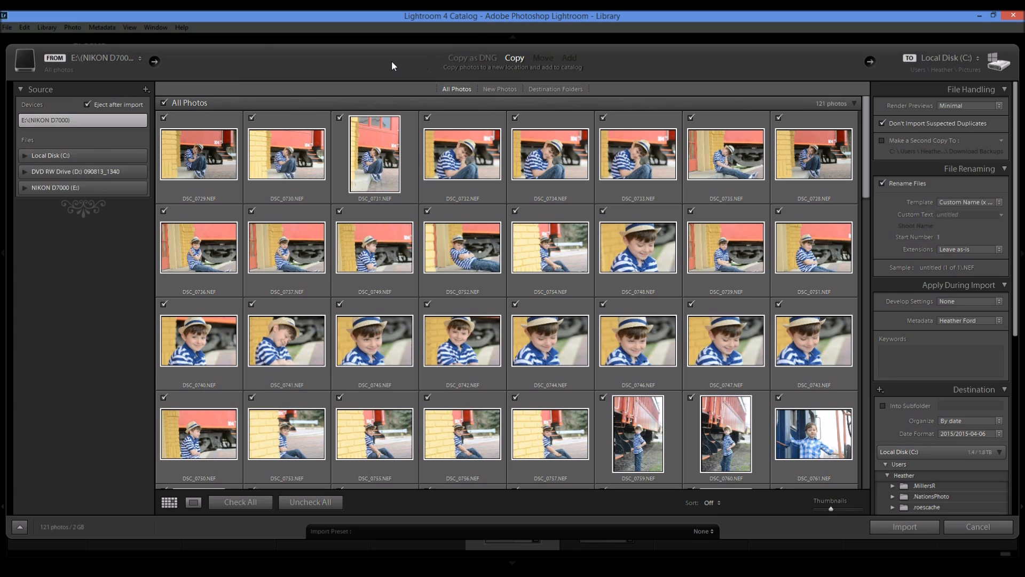
mouse_move(650, 59)
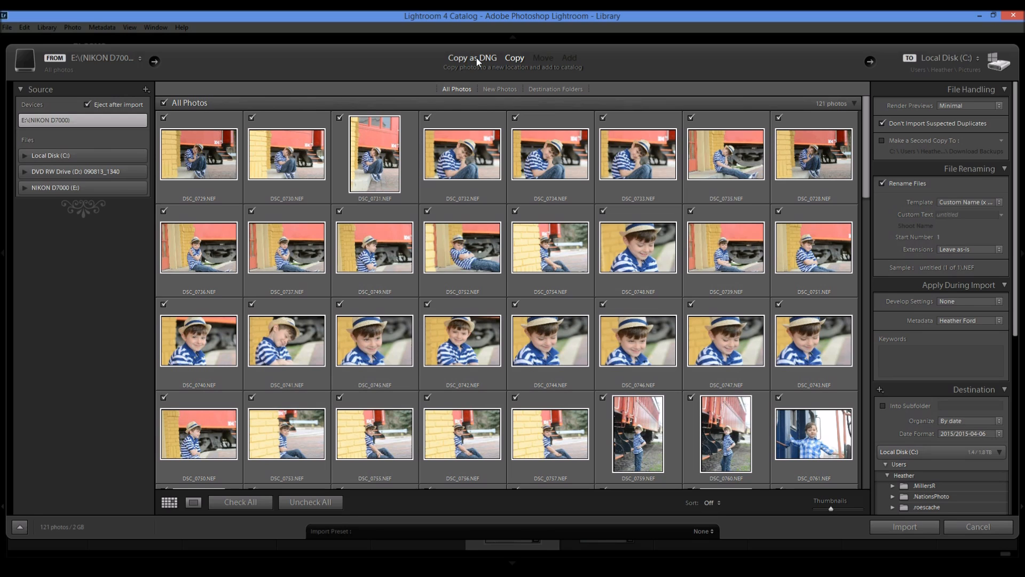
mouse_move(552, 386)
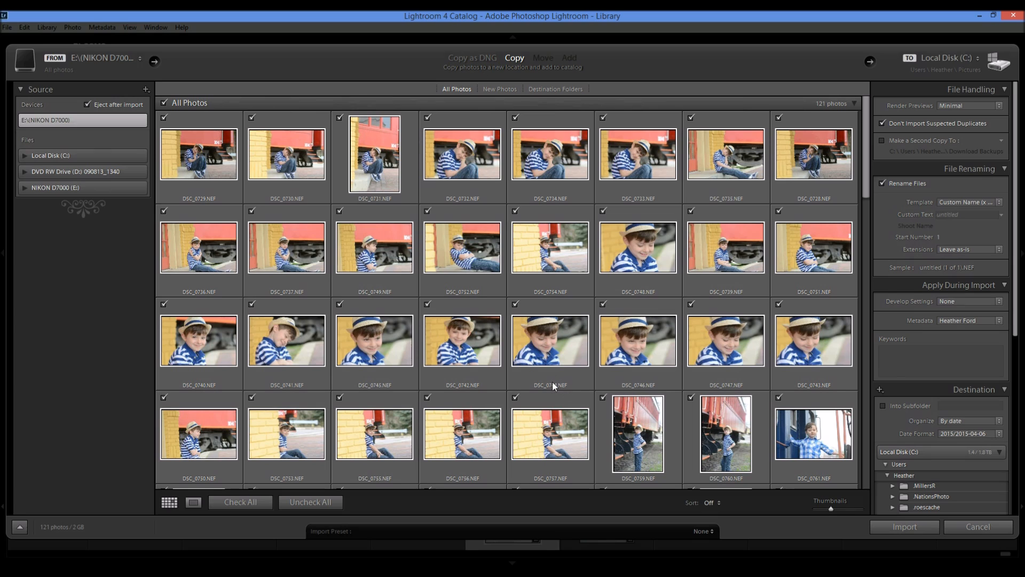
mouse_move(556, 384)
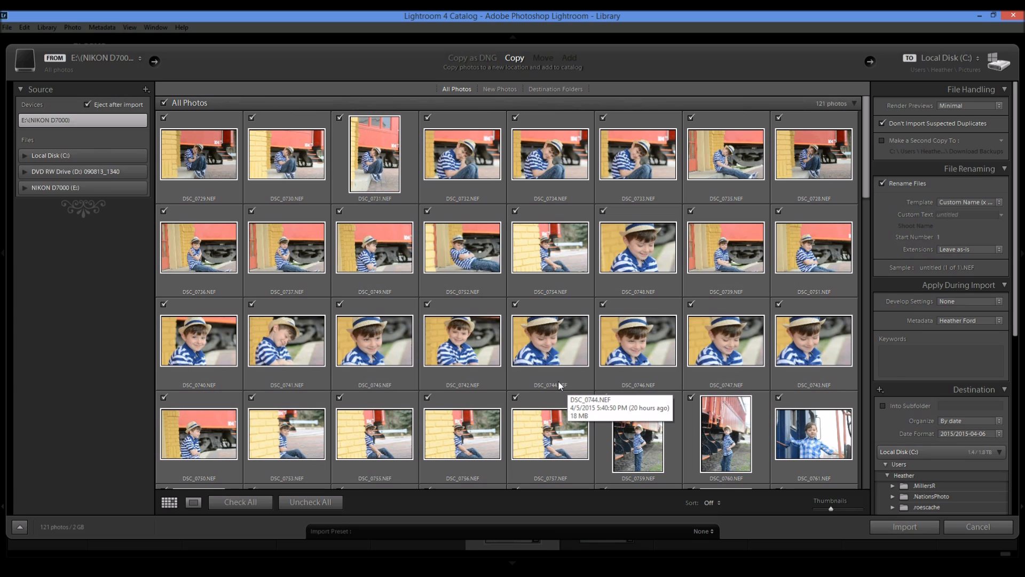
mouse_move(572, 73)
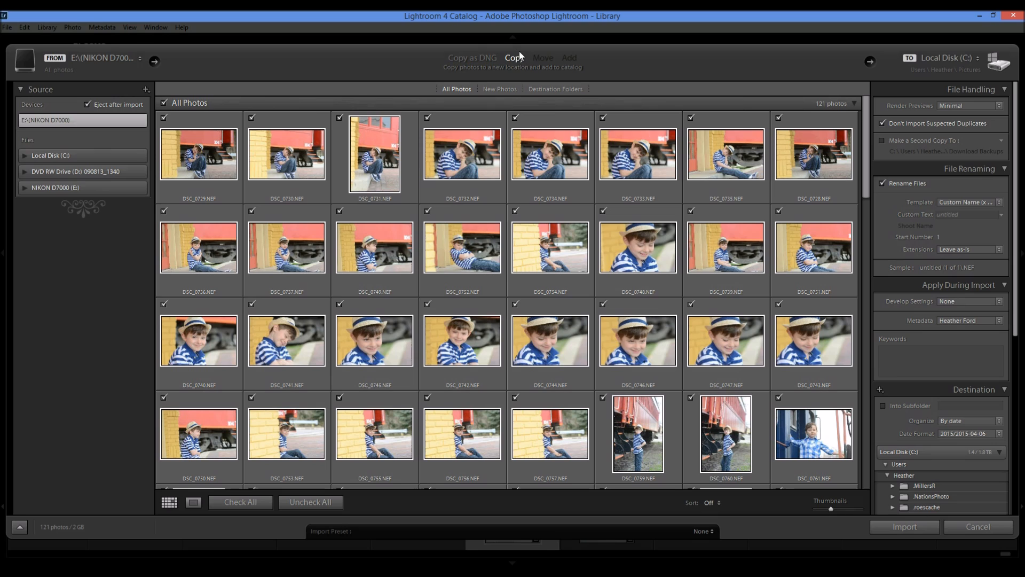
mouse_move(574, 63)
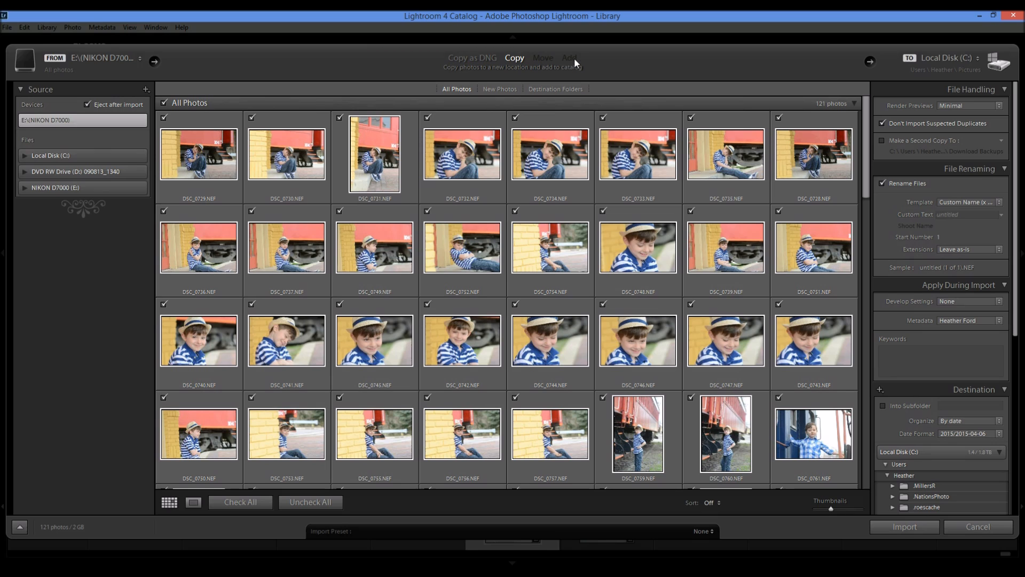
mouse_move(541, 58)
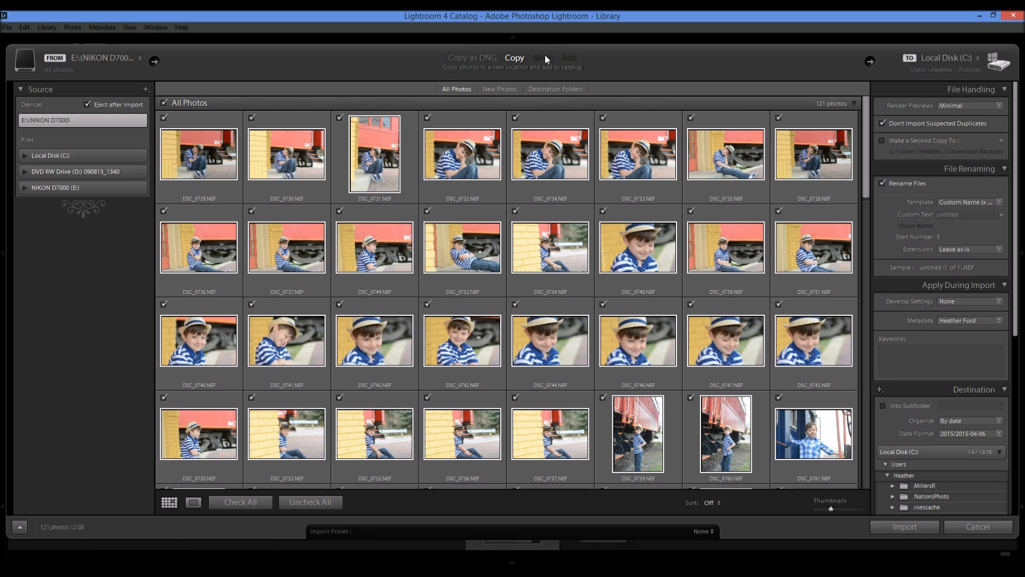
mouse_move(536, 73)
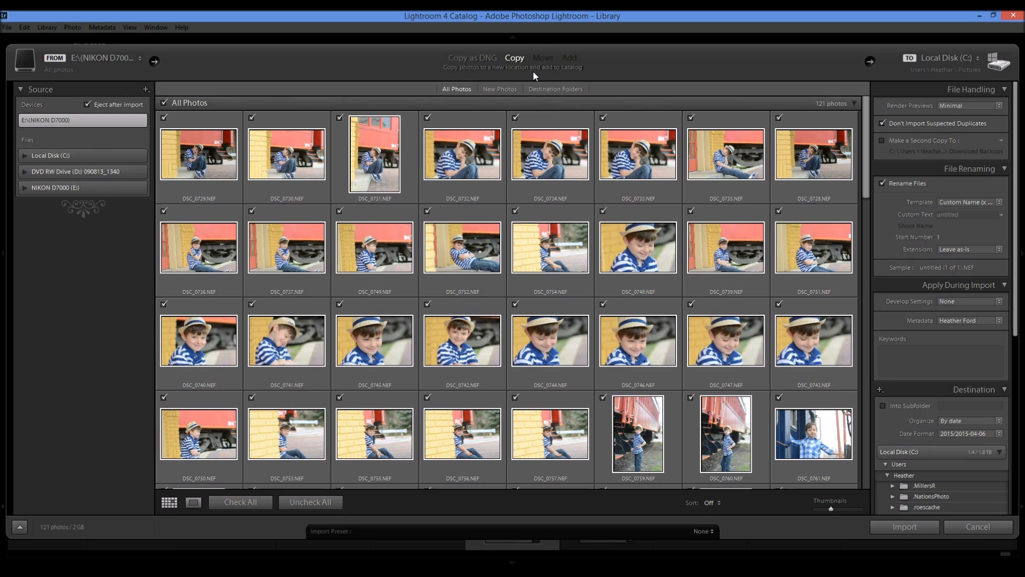
mouse_move(573, 69)
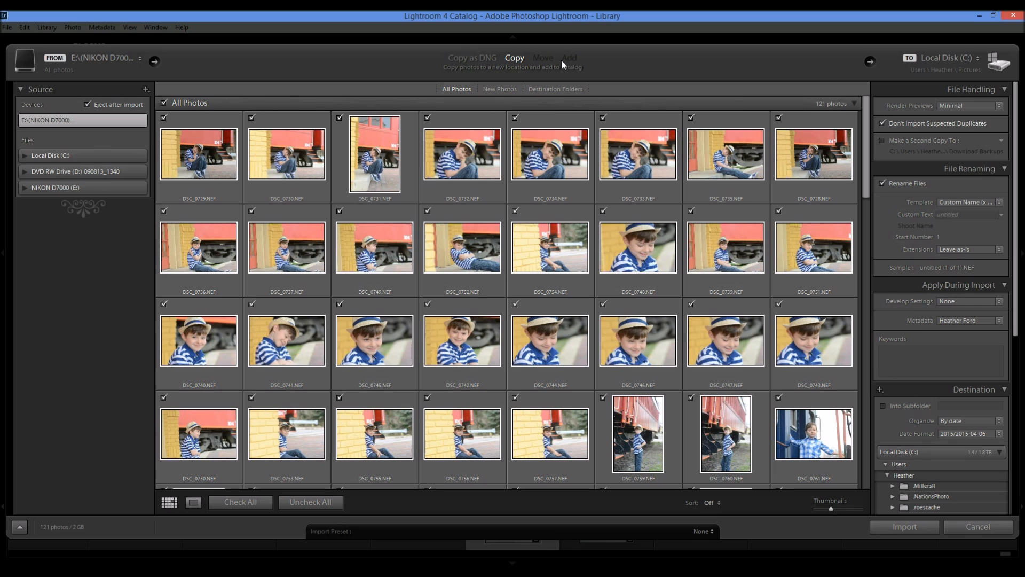
mouse_move(587, 41)
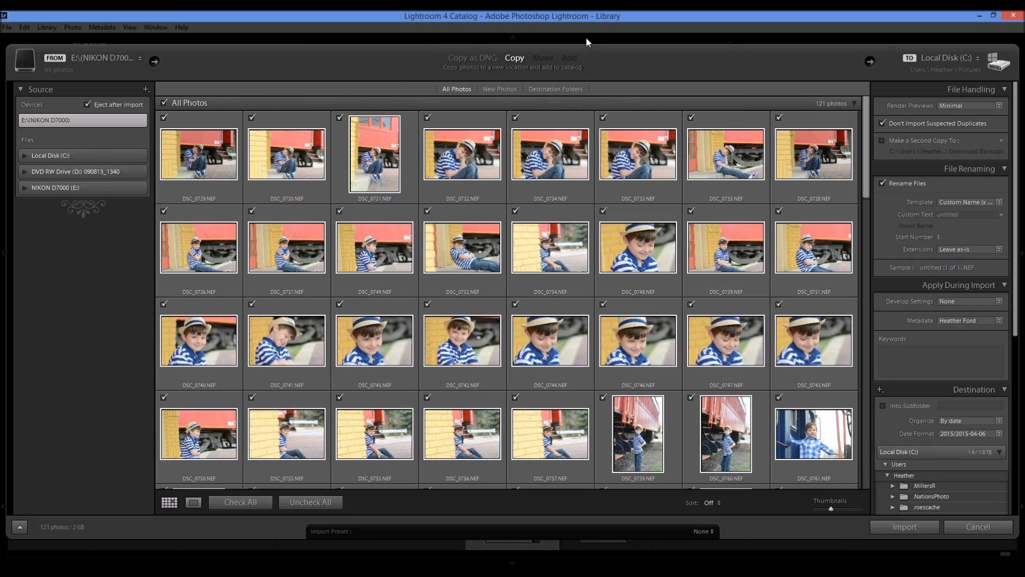
mouse_move(514, 64)
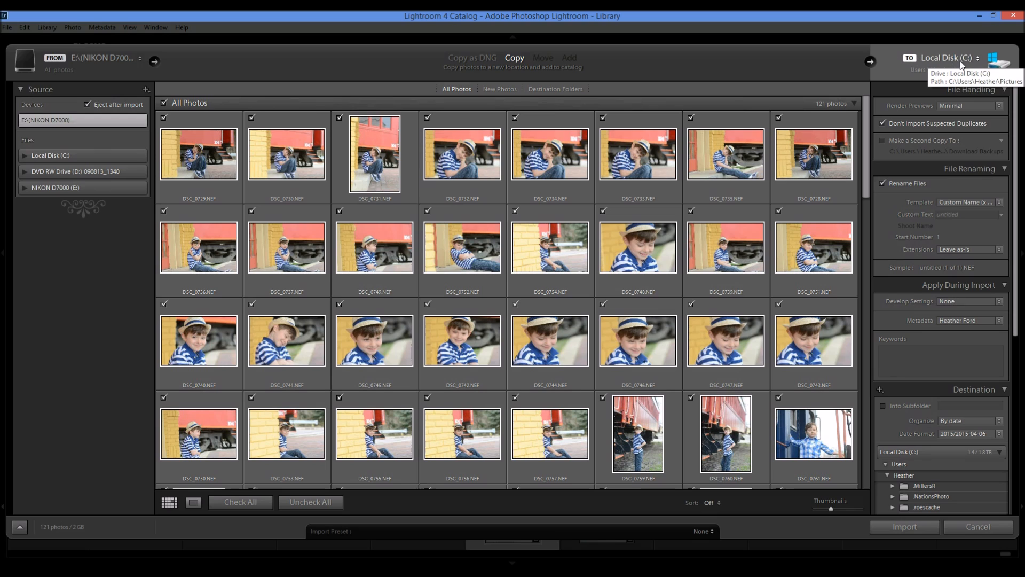
mouse_move(943, 73)
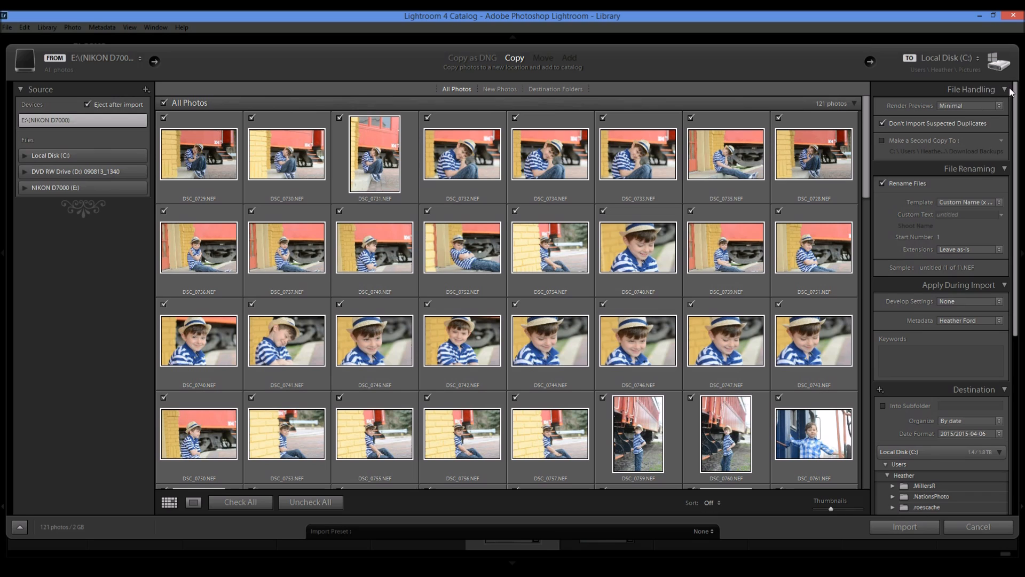
left_click(1006, 90)
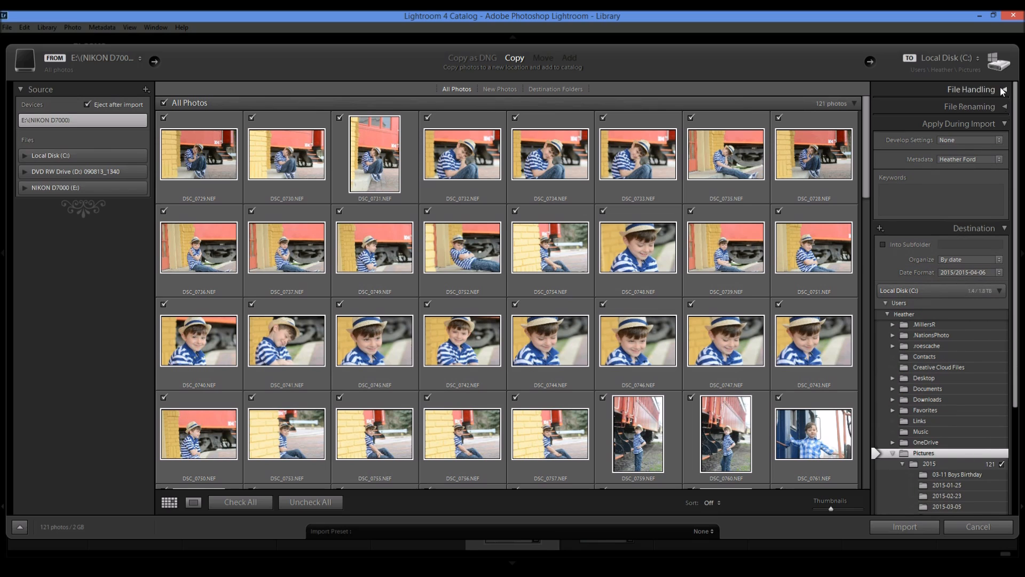
left_click(1001, 89)
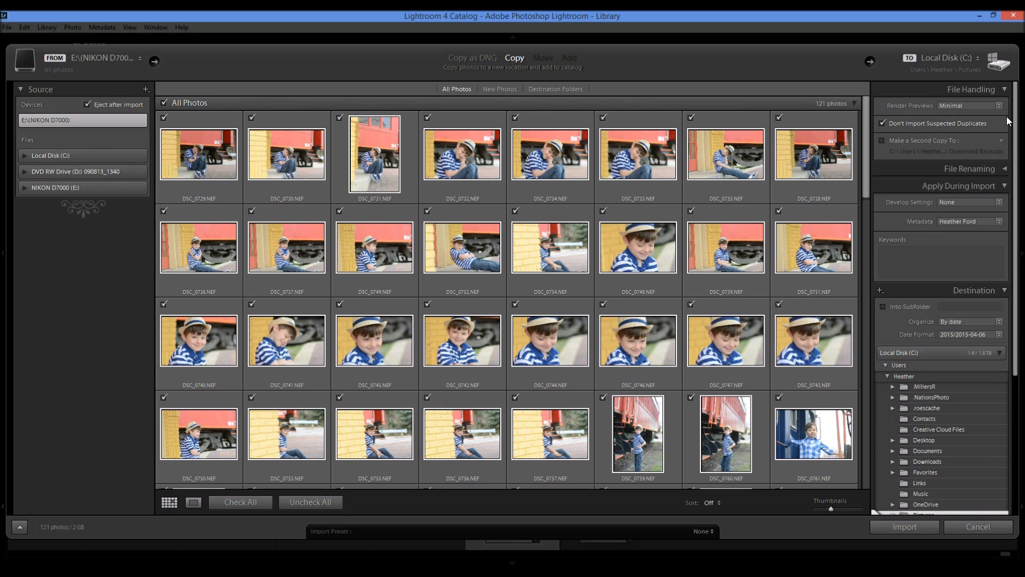
left_click(883, 182)
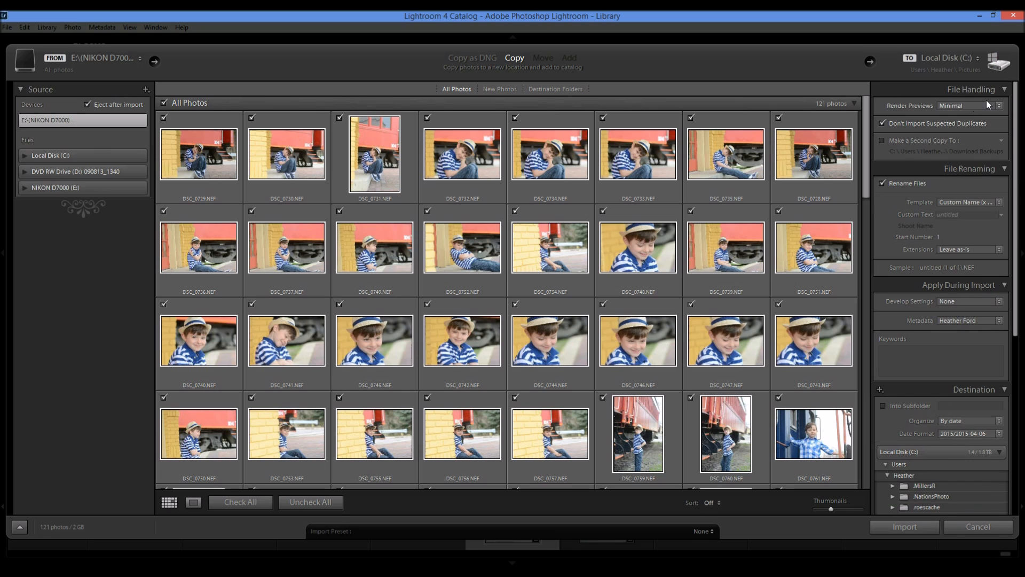
mouse_move(990, 110)
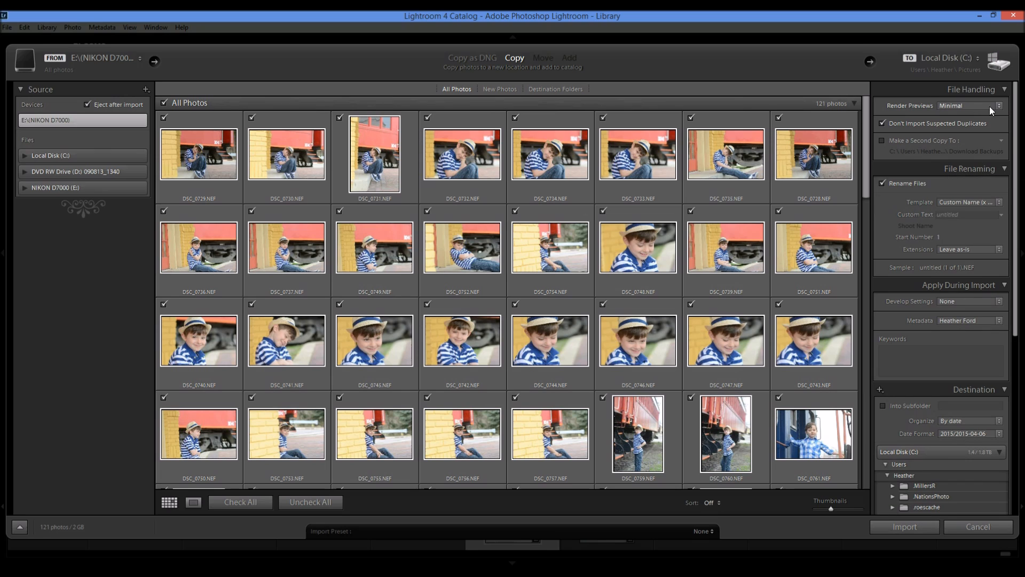
left_click(999, 105)
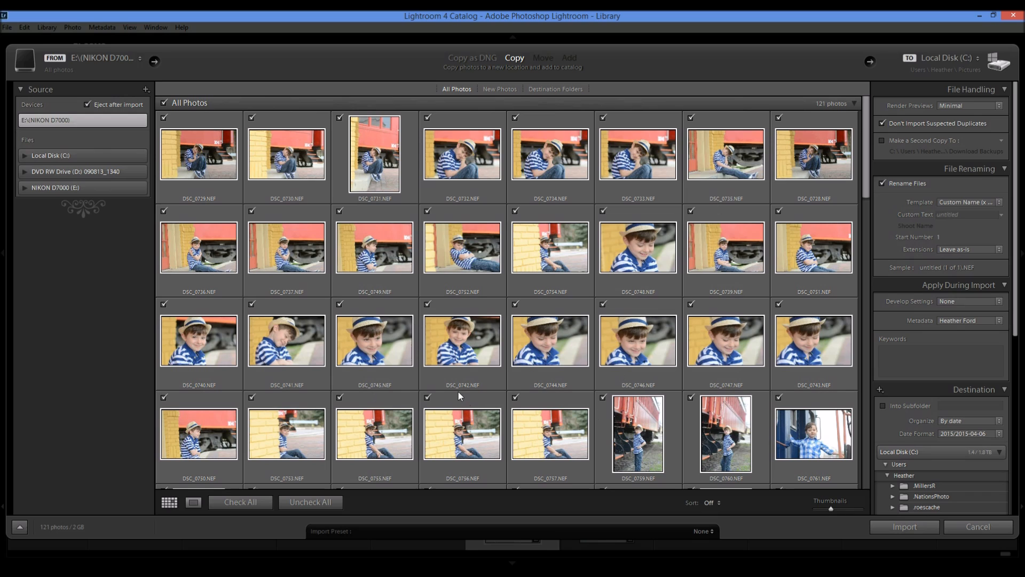
mouse_move(825, 296)
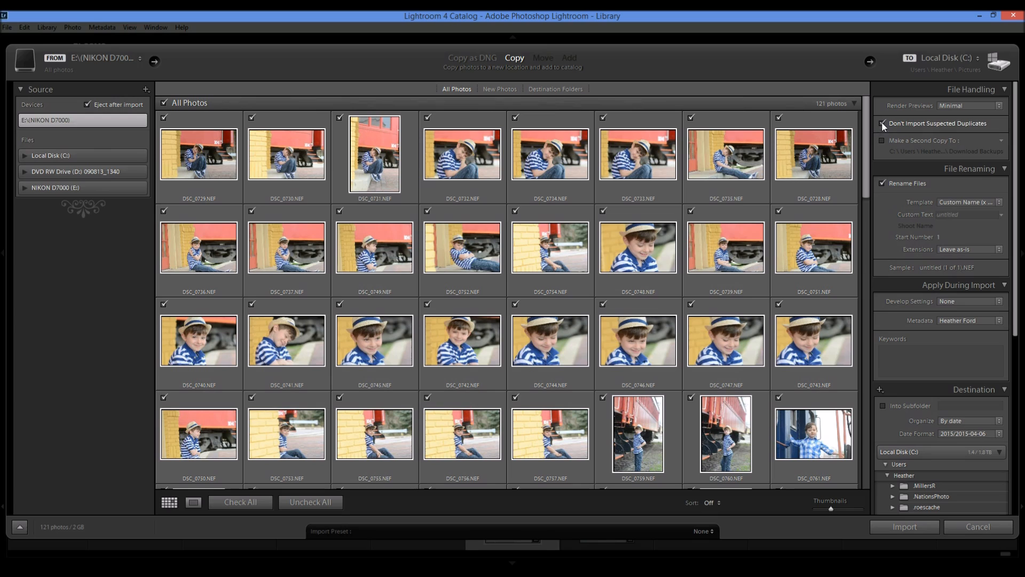
left_click(882, 123)
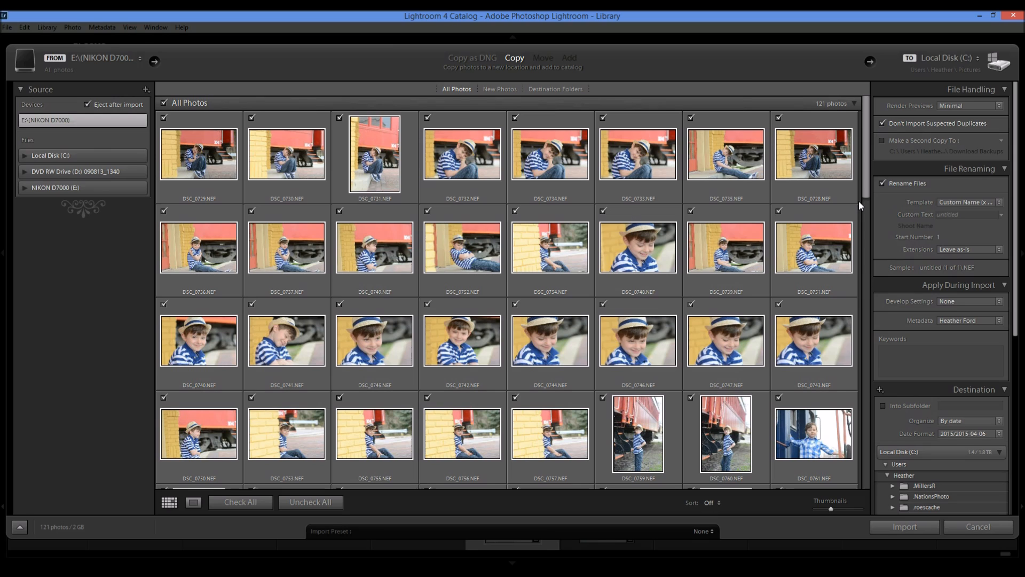
mouse_move(860, 203)
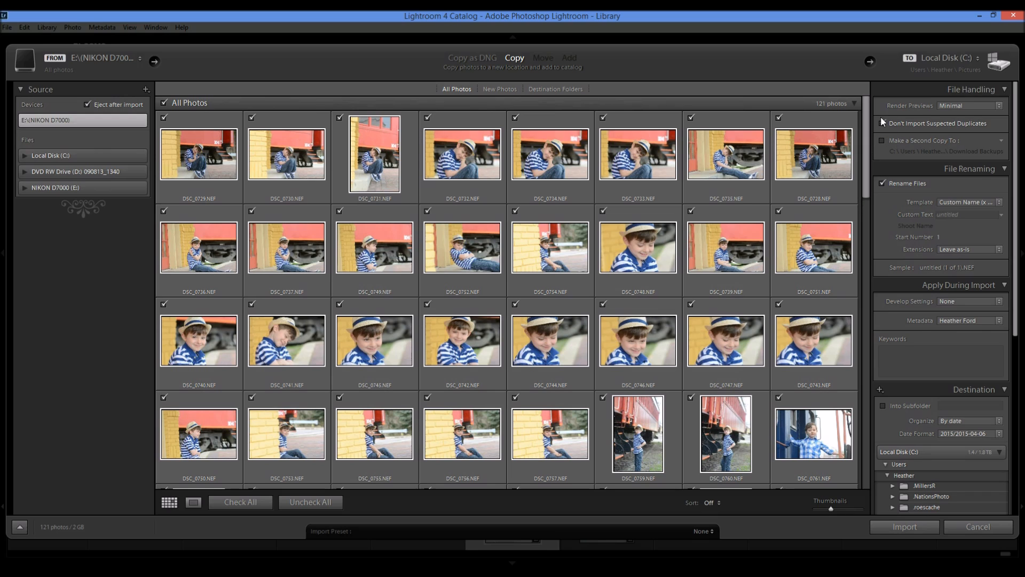
left_click(883, 122)
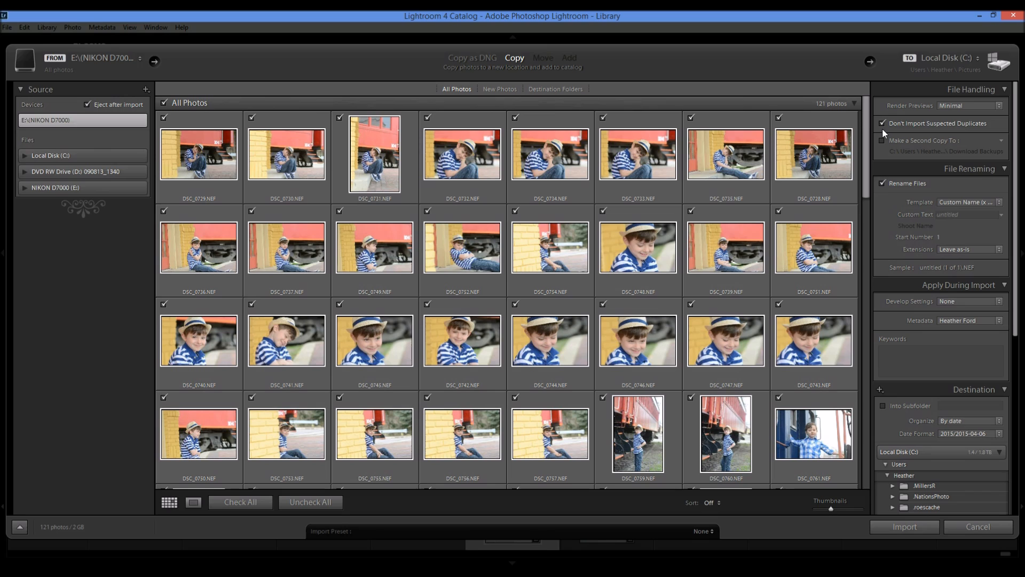
mouse_move(883, 141)
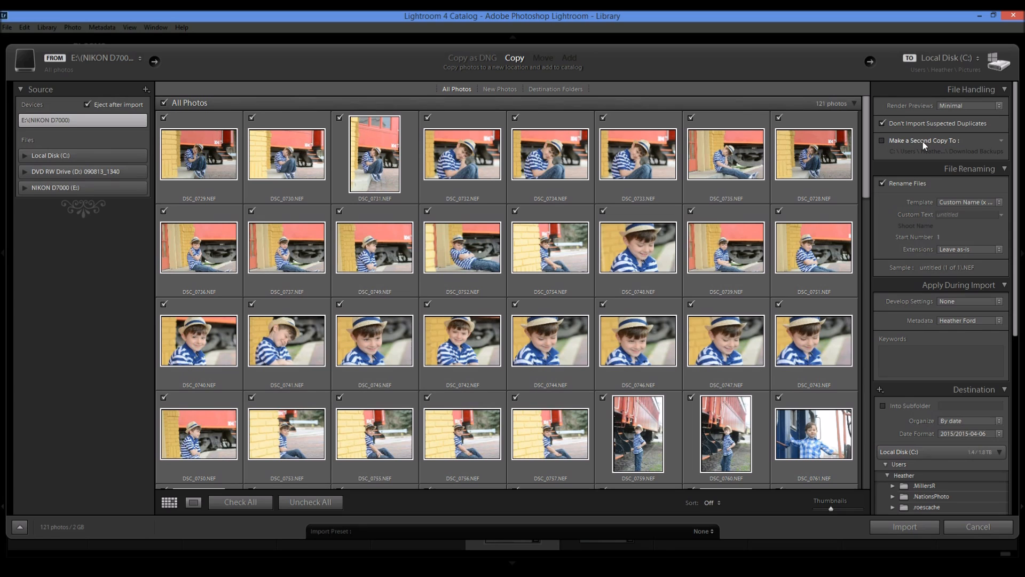
left_click(883, 139)
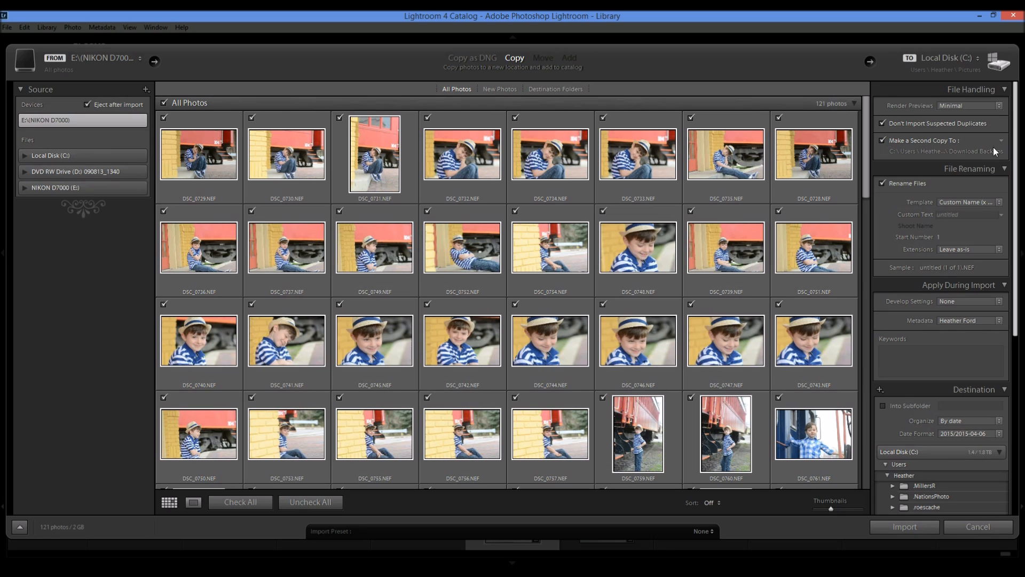
mouse_move(948, 150)
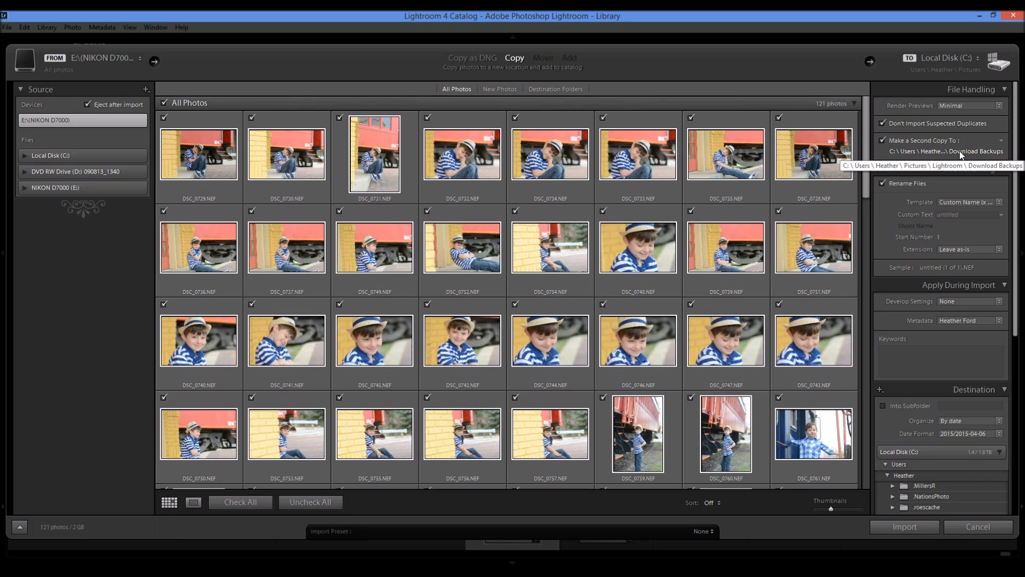
left_click(883, 141)
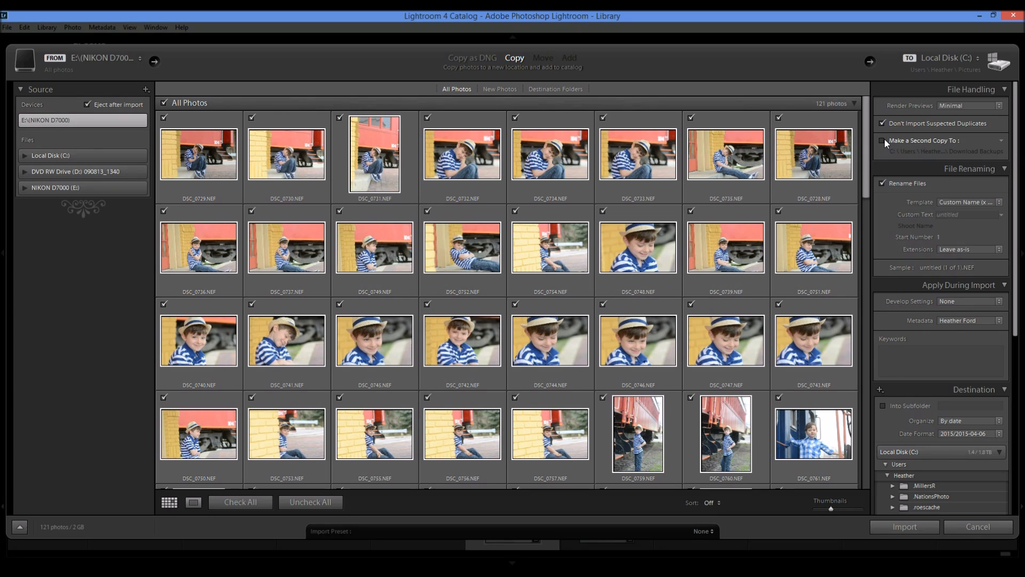
left_click(883, 141)
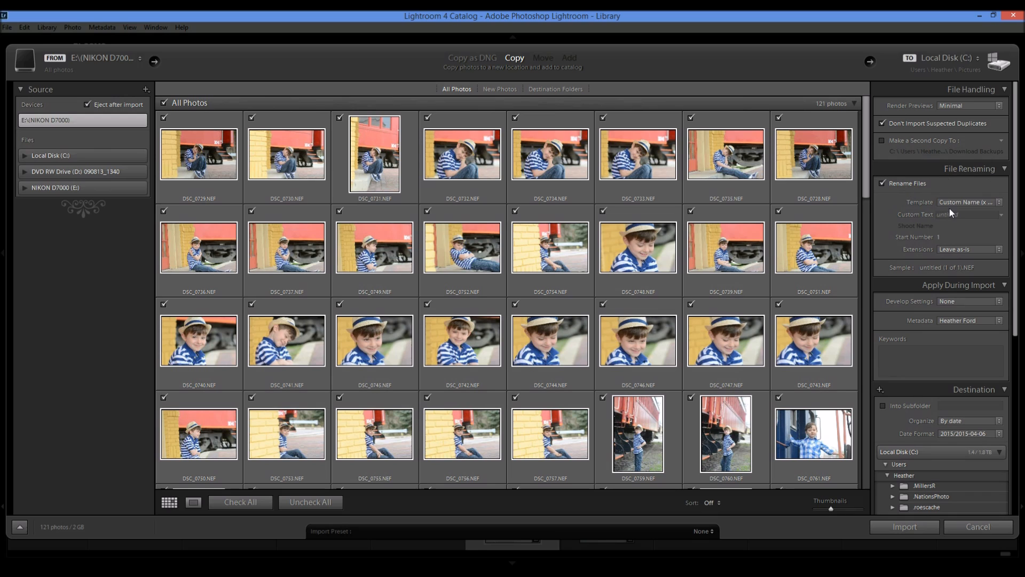
mouse_move(998, 208)
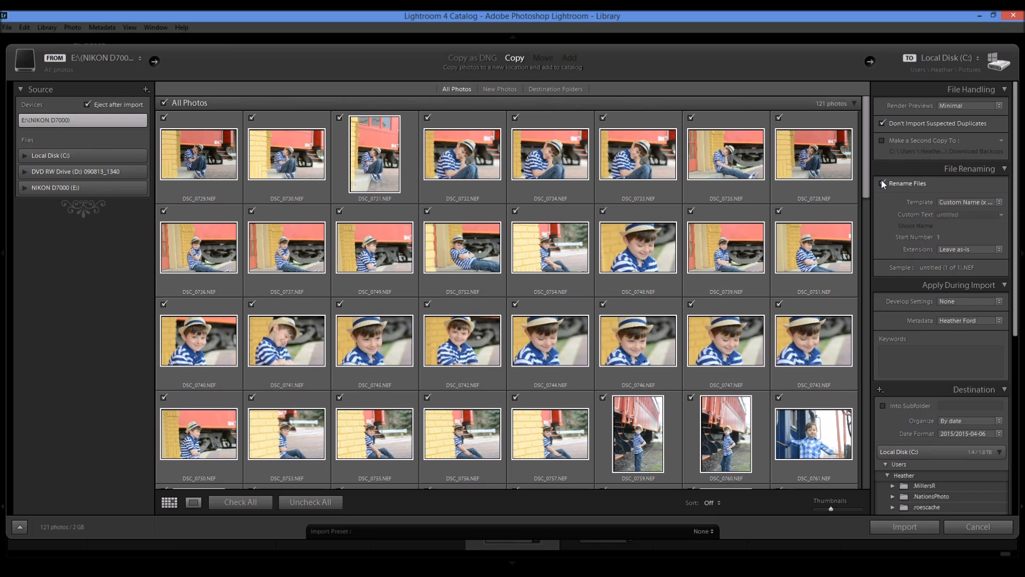
mouse_move(853, 228)
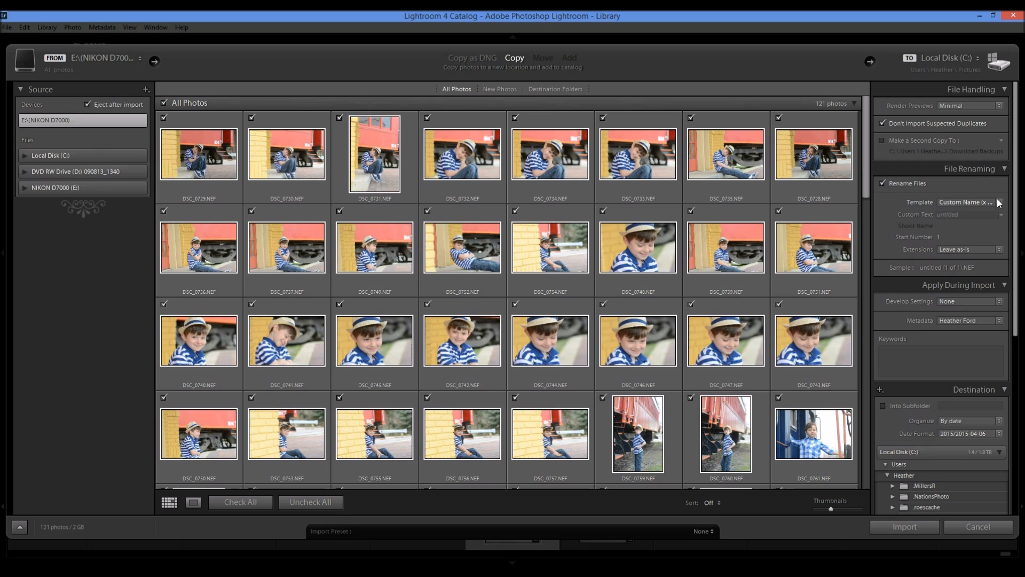
left_click(971, 202)
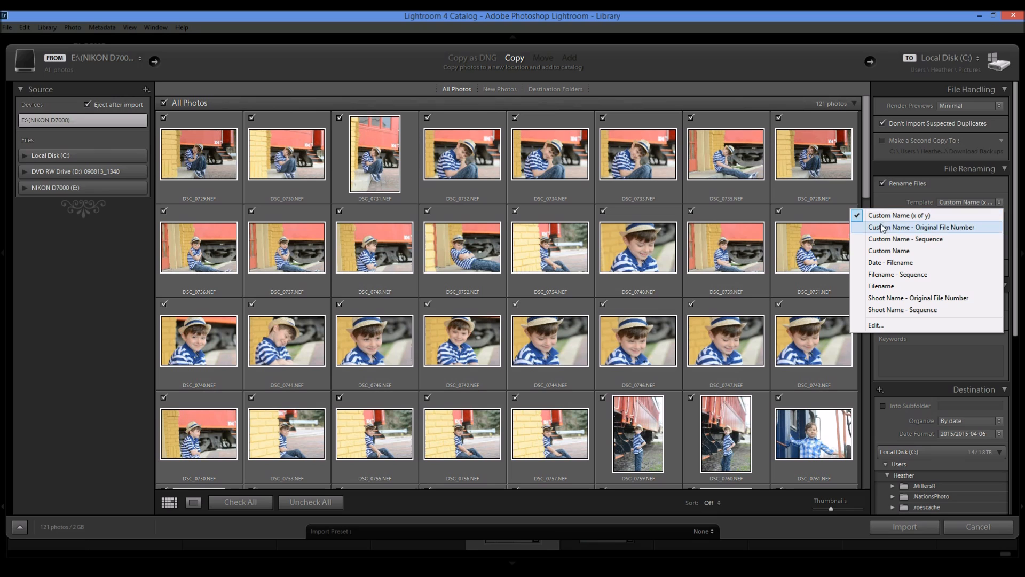
mouse_move(897, 275)
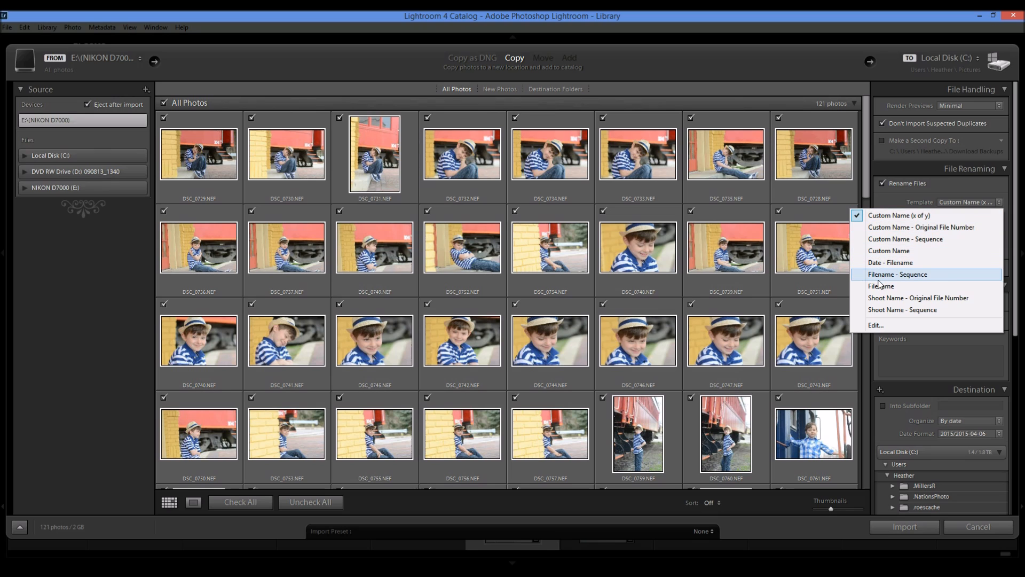
mouse_move(891, 325)
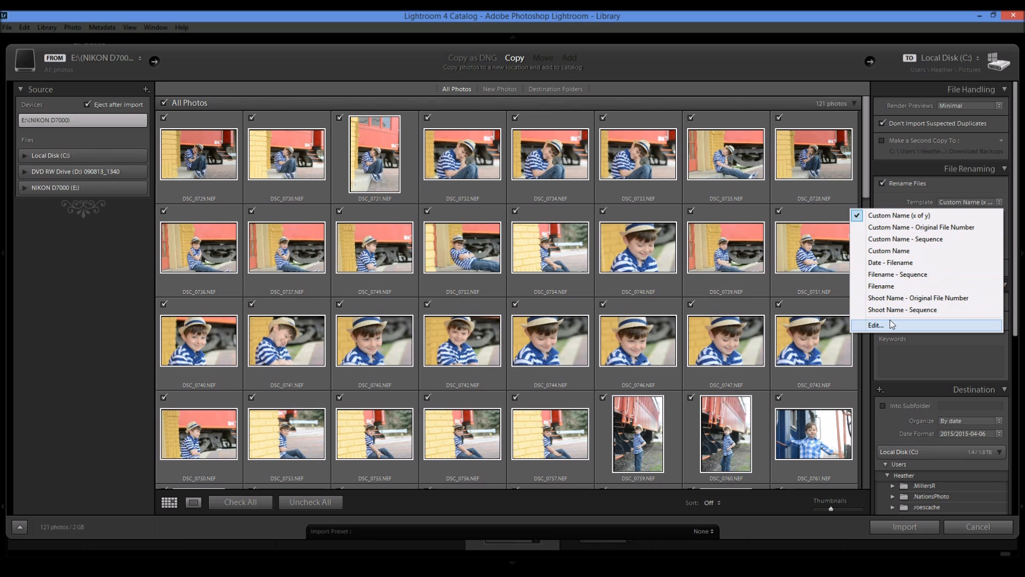
mouse_move(919, 329)
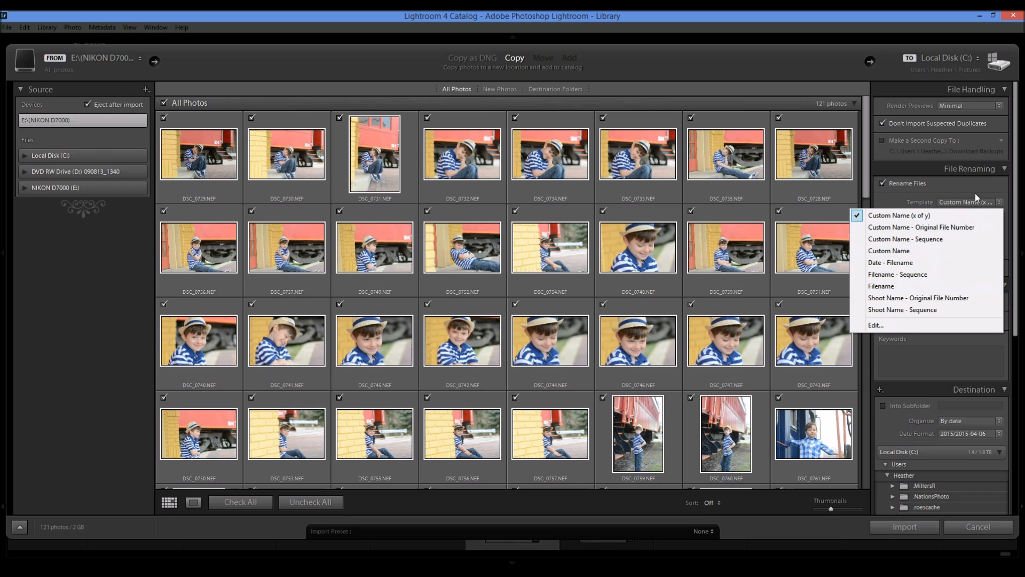
left_click(899, 215)
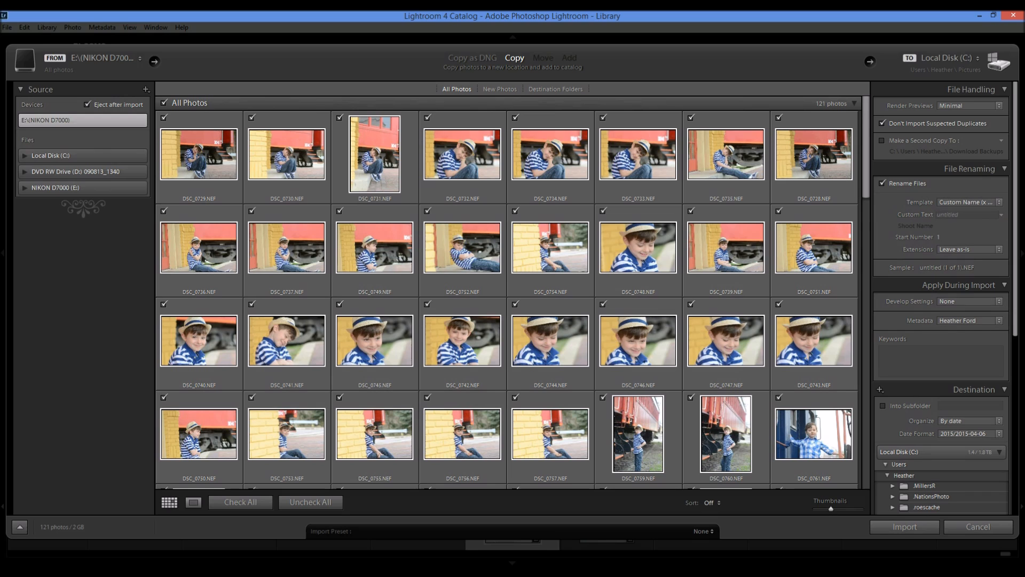
mouse_move(1006, 208)
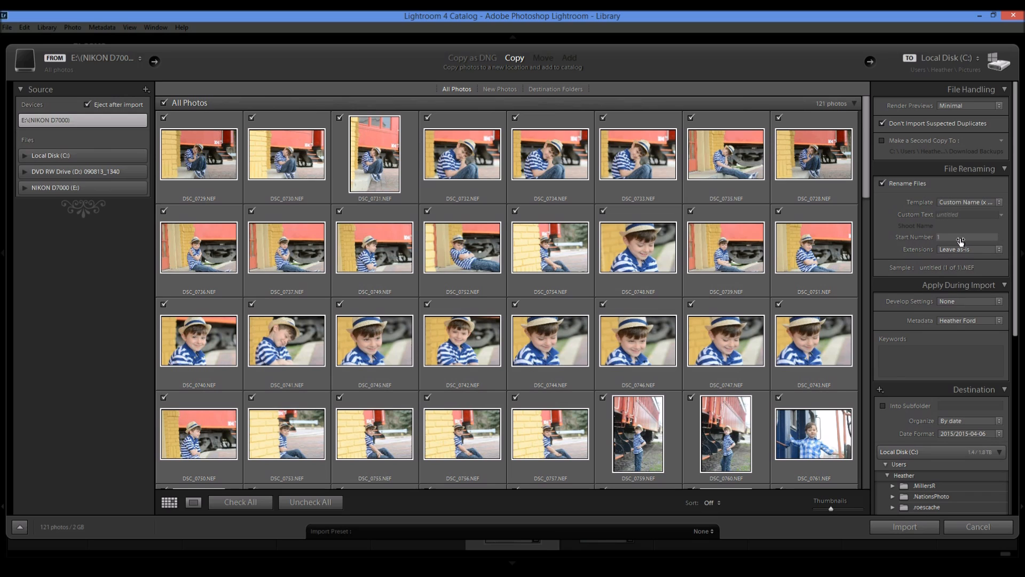
Enter the custom text 'boys' for the renamed files (correcting a typo).
left_click(969, 213)
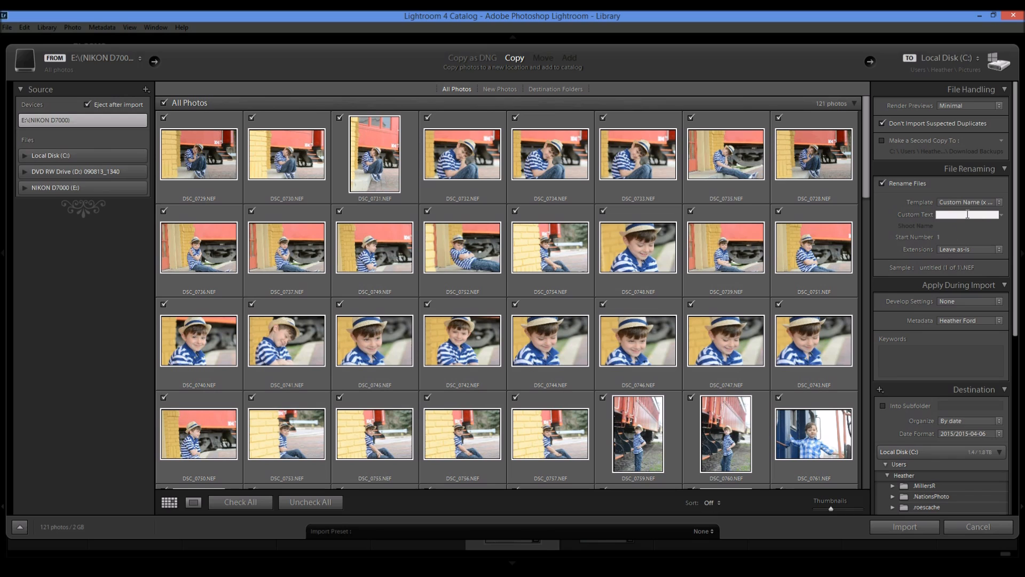
type("bpys")
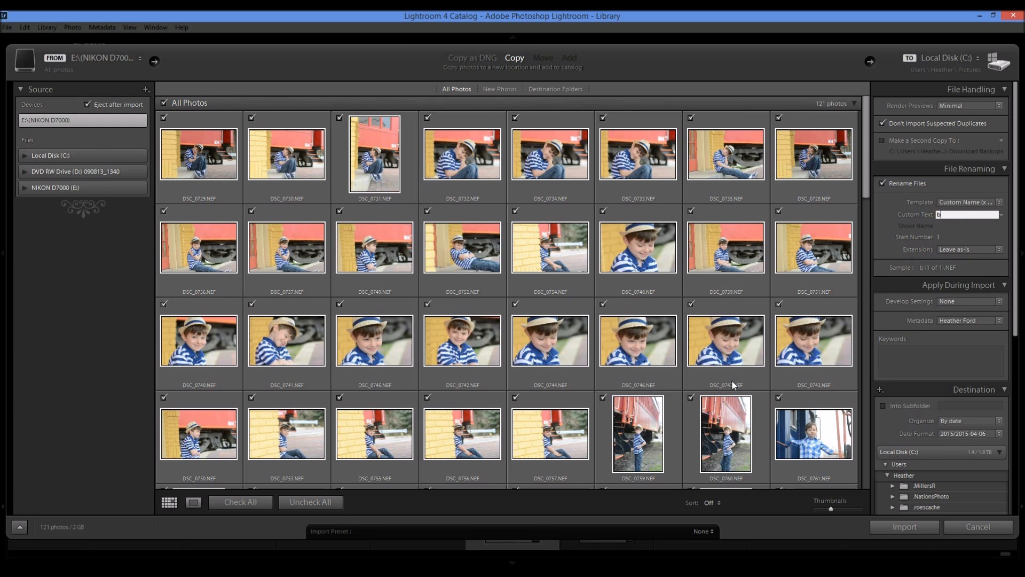
type("oys")
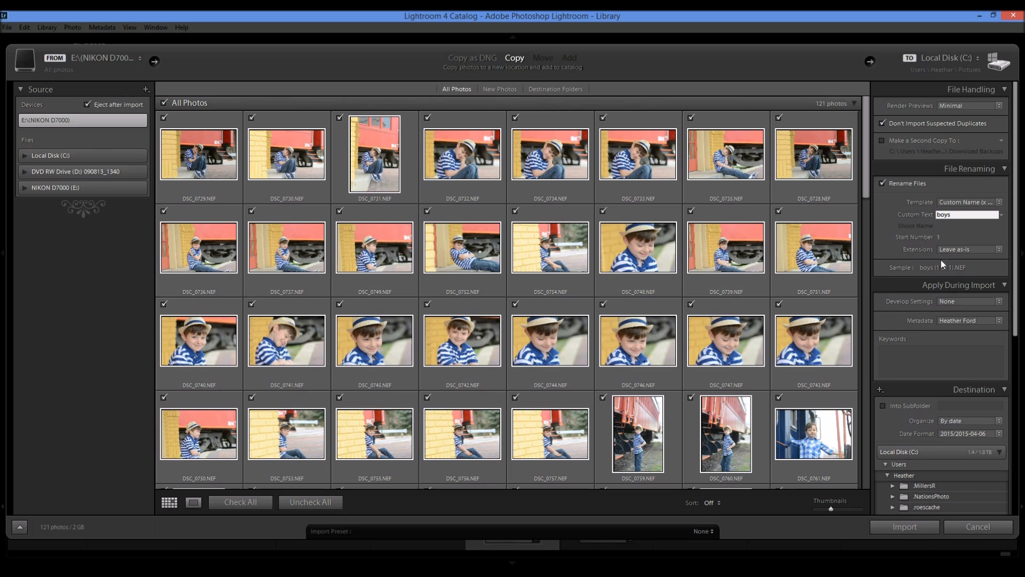
mouse_move(941, 267)
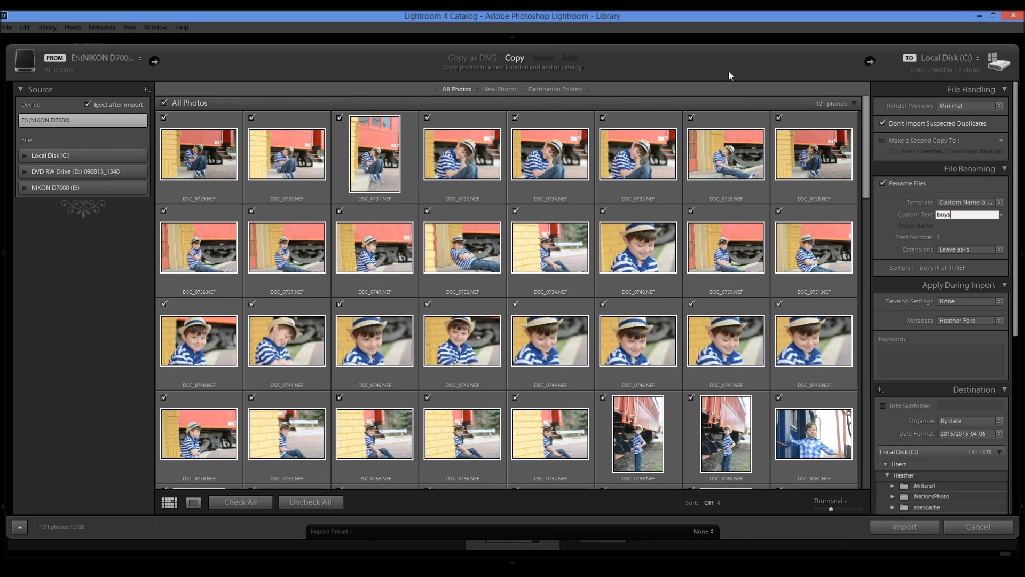
mouse_move(1016, 240)
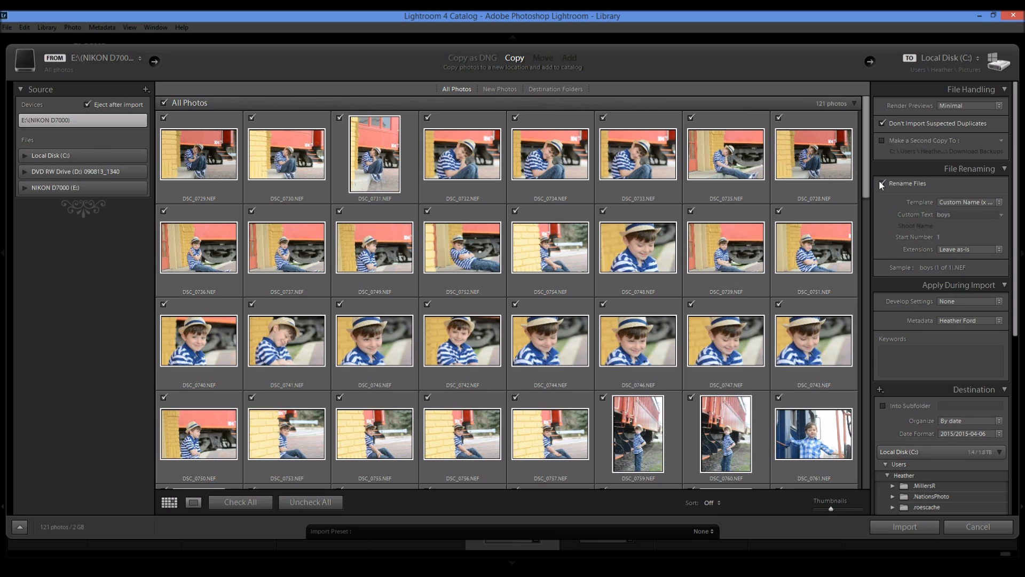
Toggle Rename Files off and back on, leaving renaming enabled, and collapse File Handling.
left_click(880, 183)
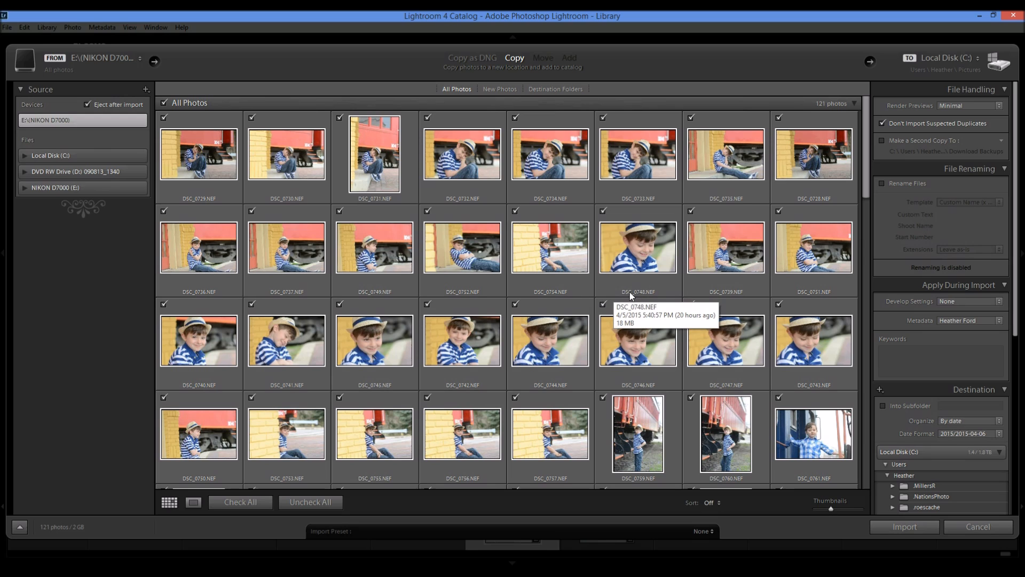
mouse_move(826, 287)
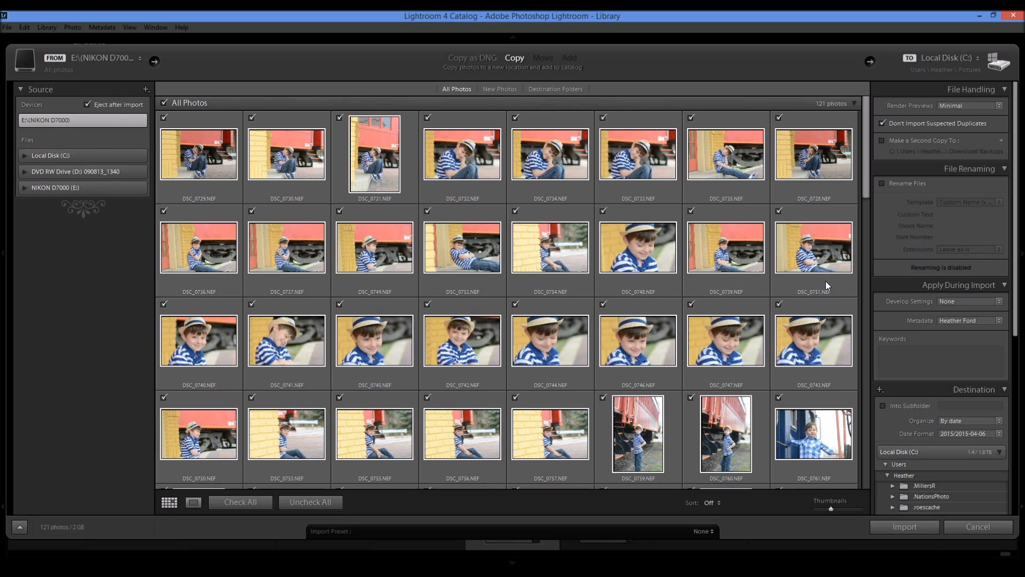
left_click(883, 183)
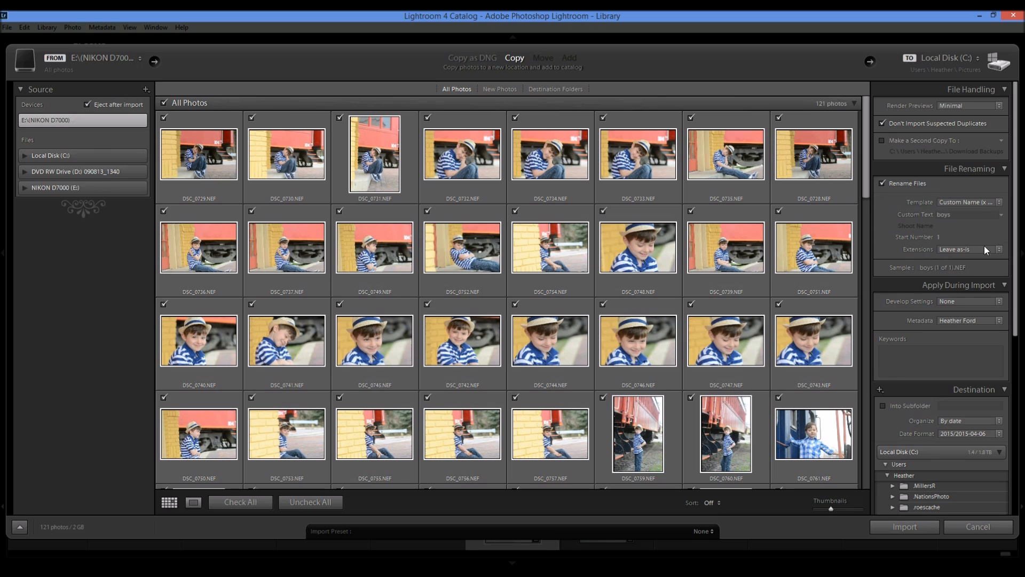
left_click(972, 89)
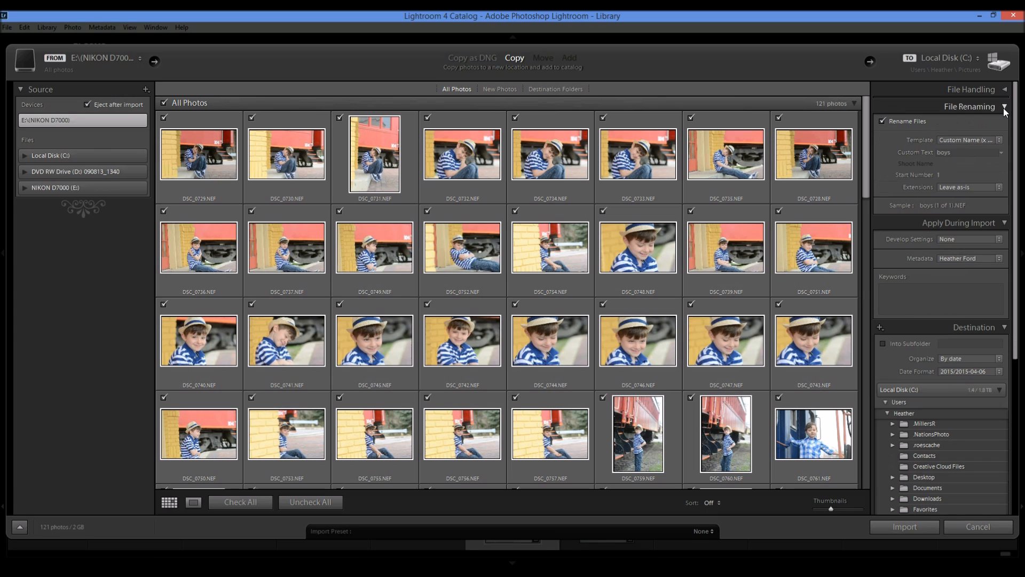
Collapse File Renaming and review the Develop Settings preset list, leaving None chosen.
left_click(1003, 107)
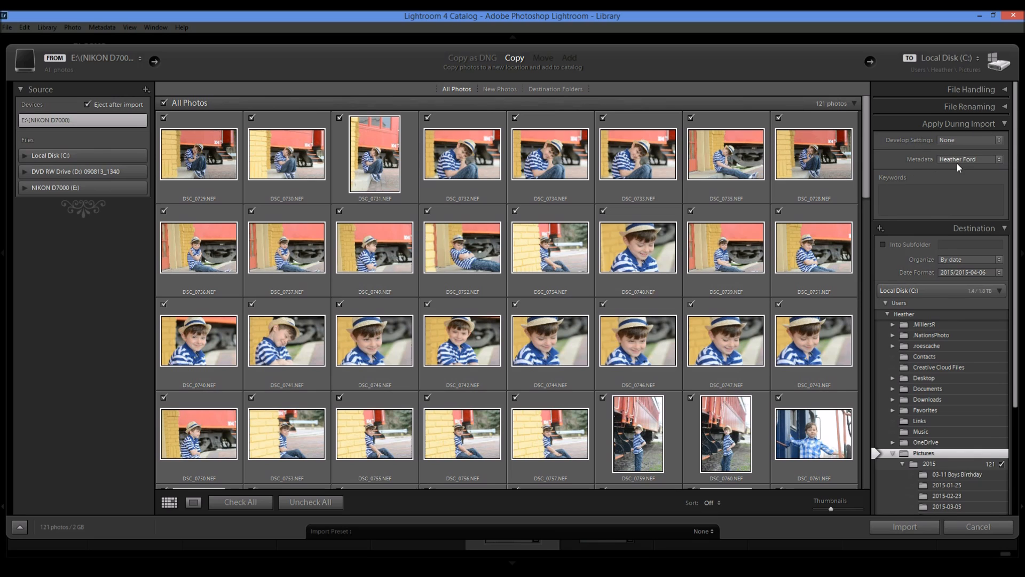
left_click(983, 138)
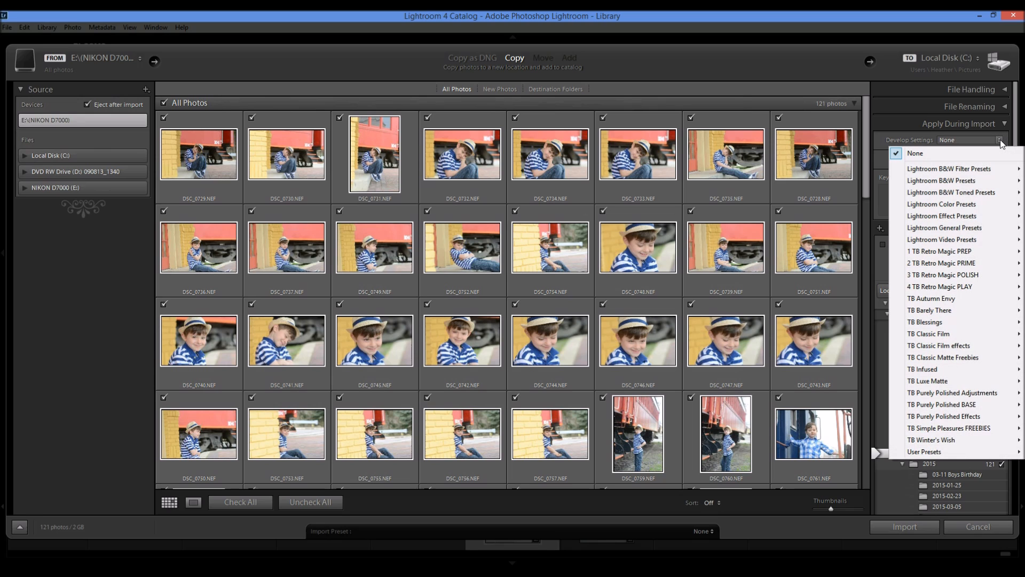
mouse_move(941, 180)
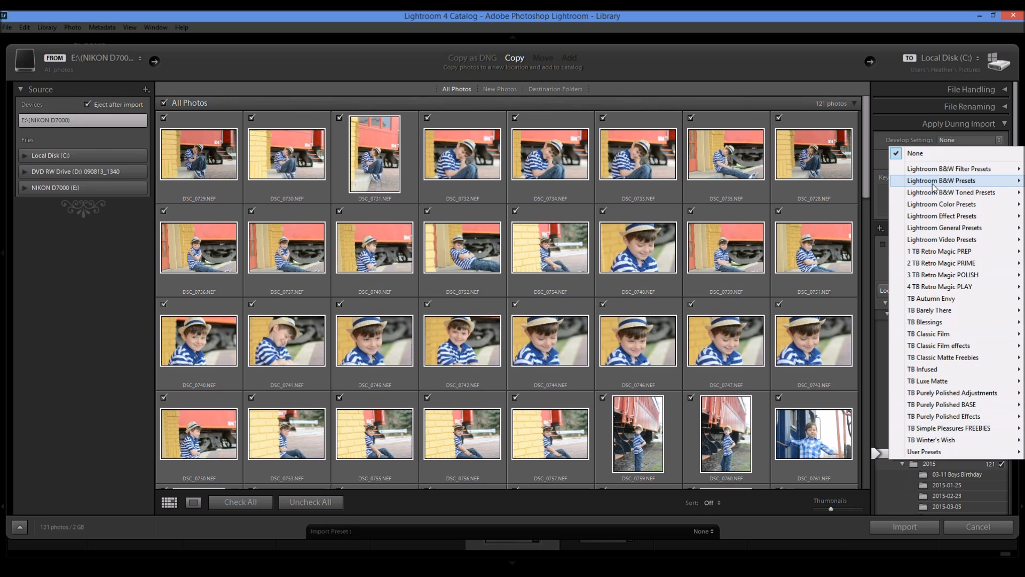
mouse_move(941, 180)
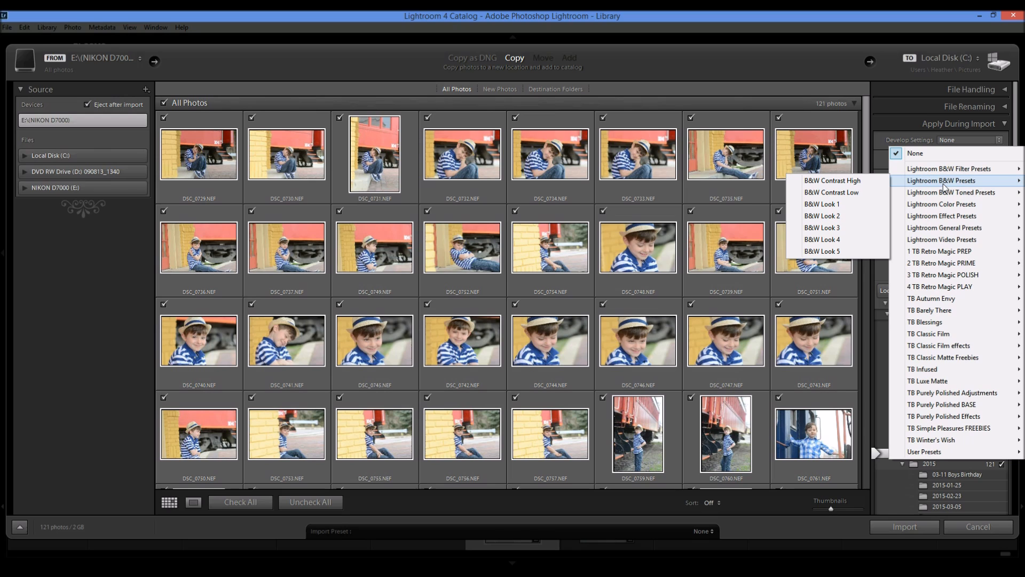
mouse_move(917, 161)
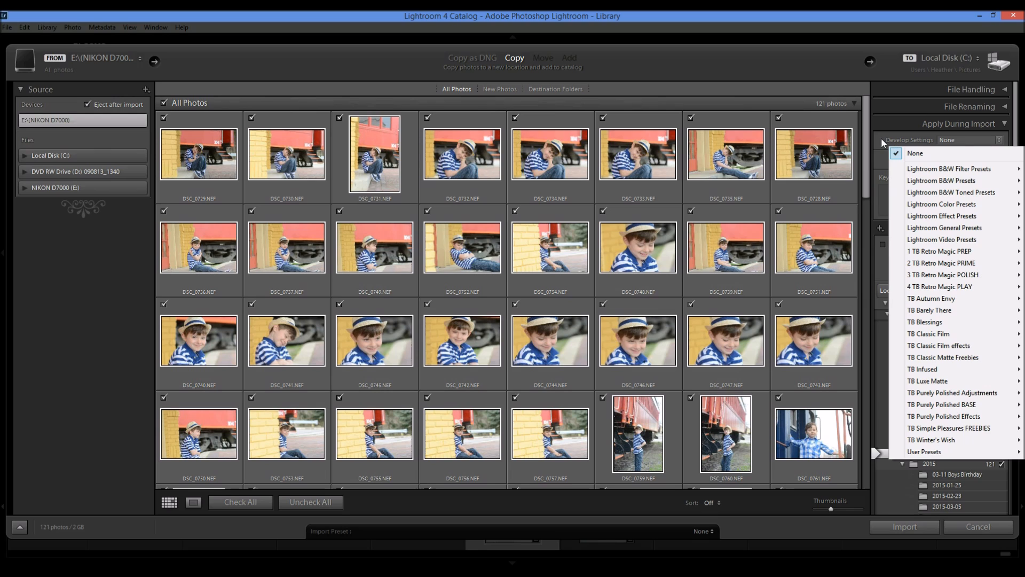
mouse_move(958, 168)
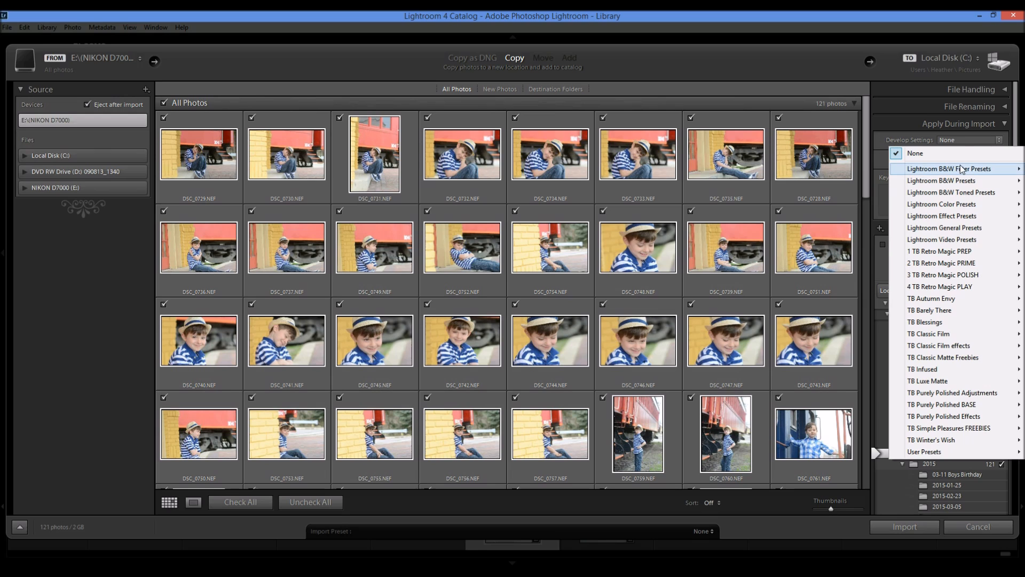
mouse_move(954, 286)
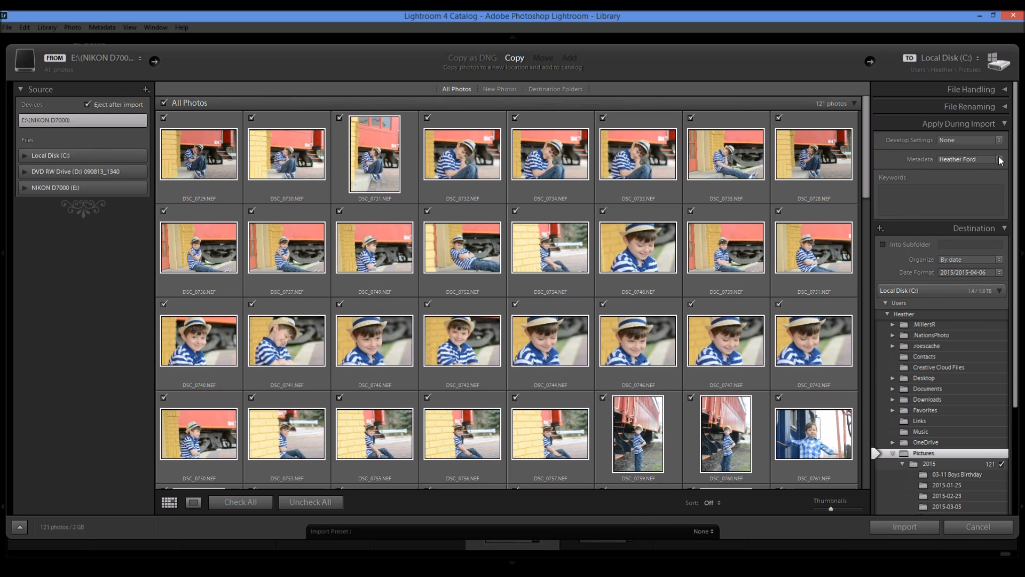
left_click(997, 159)
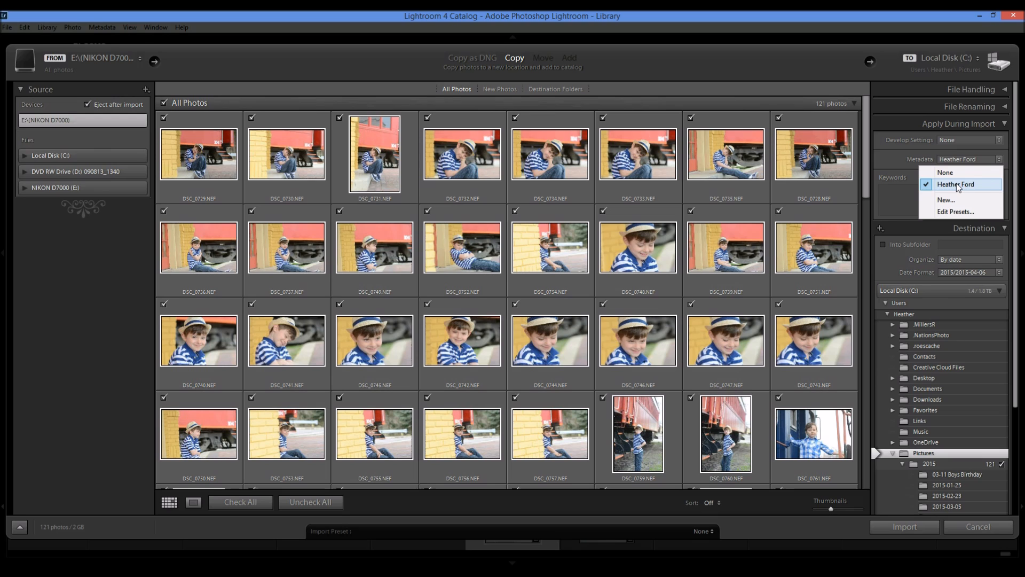
mouse_move(947, 190)
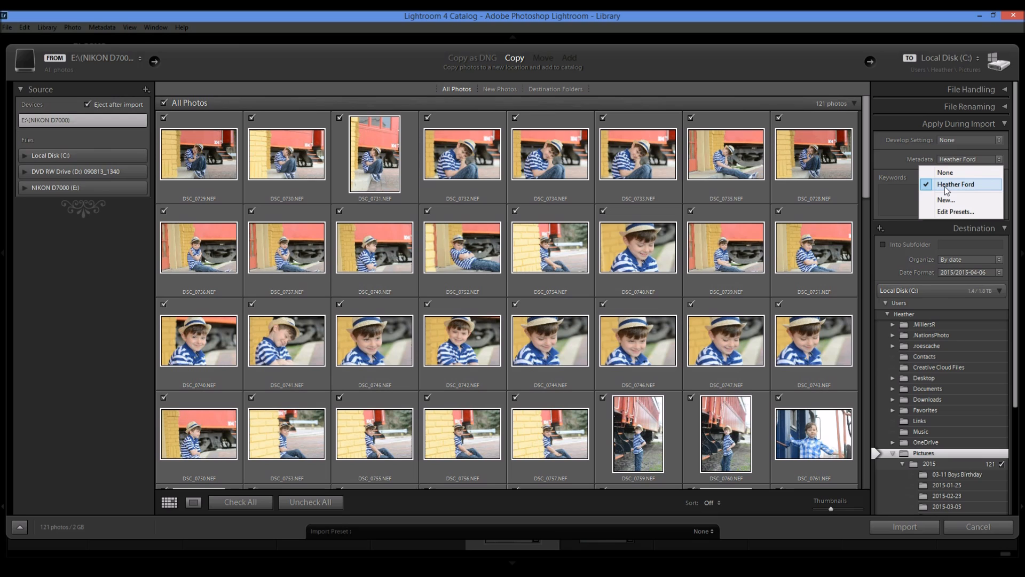
mouse_move(949, 197)
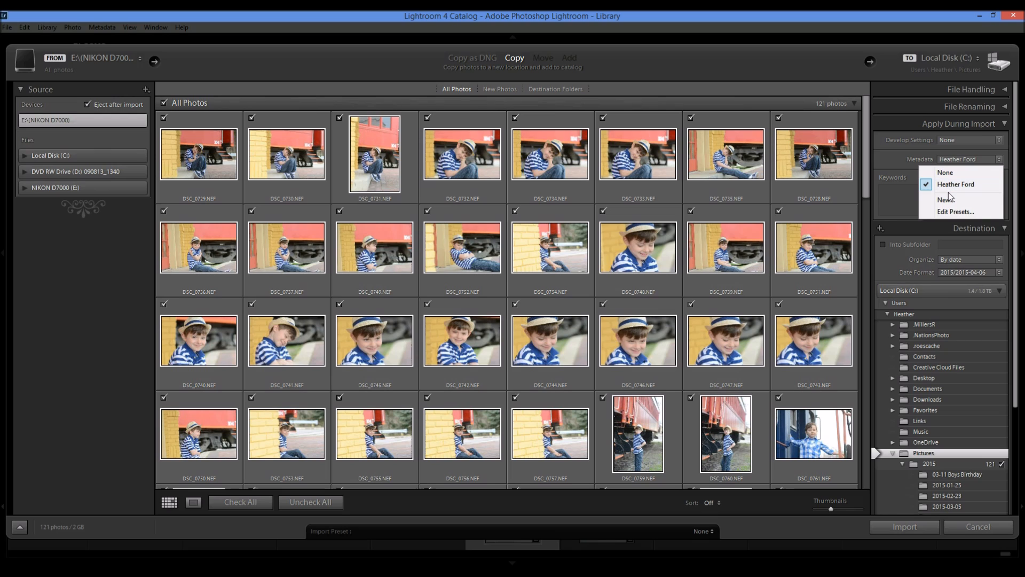
mouse_move(954, 212)
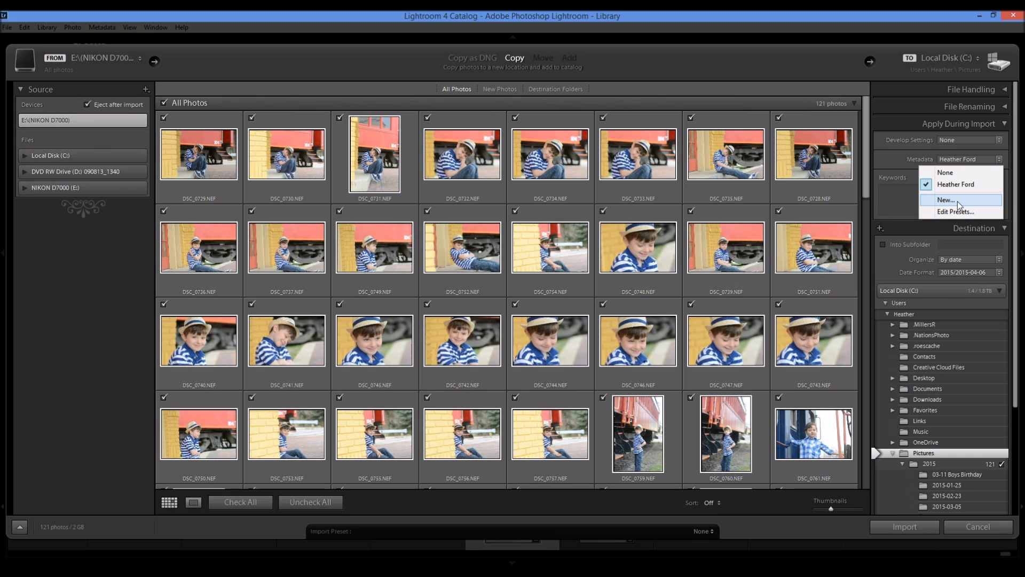
left_click(944, 199)
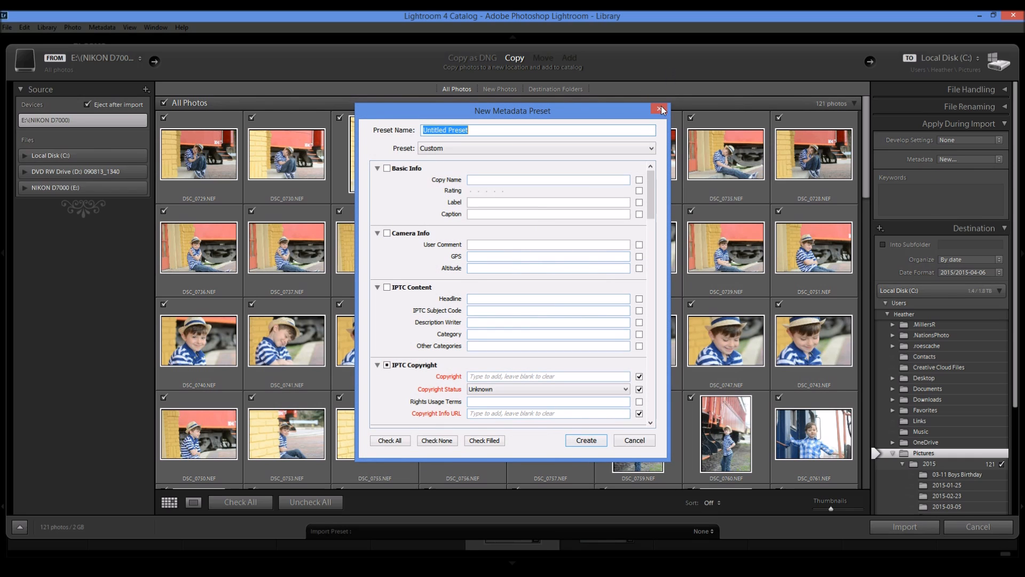
mouse_move(660, 109)
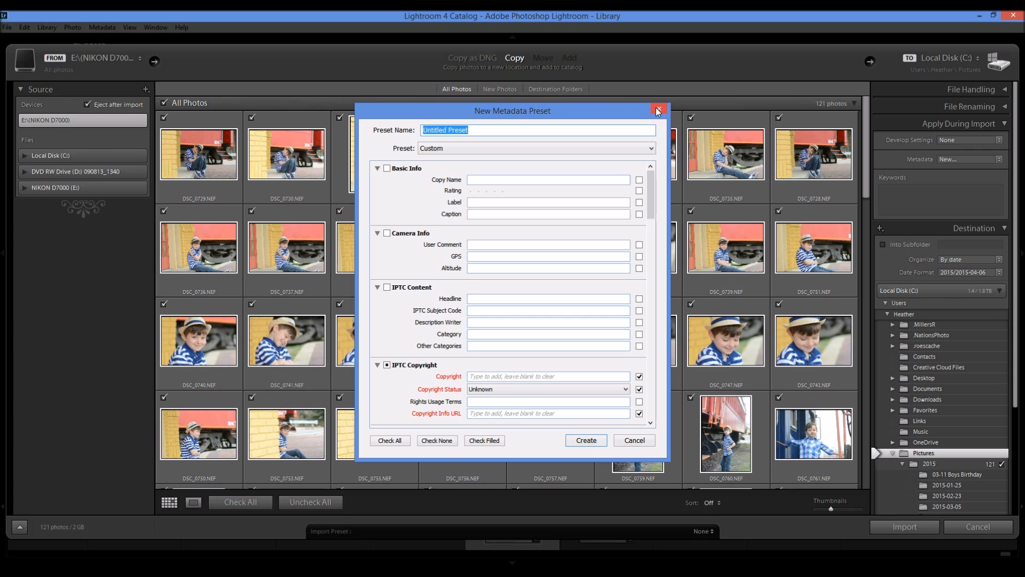
left_click(658, 110)
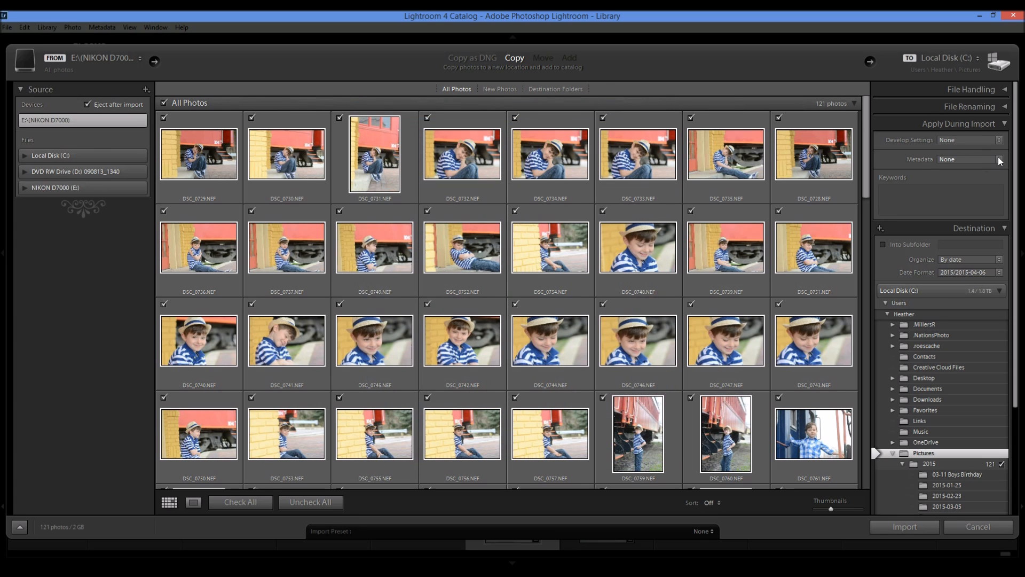
left_click(1000, 159)
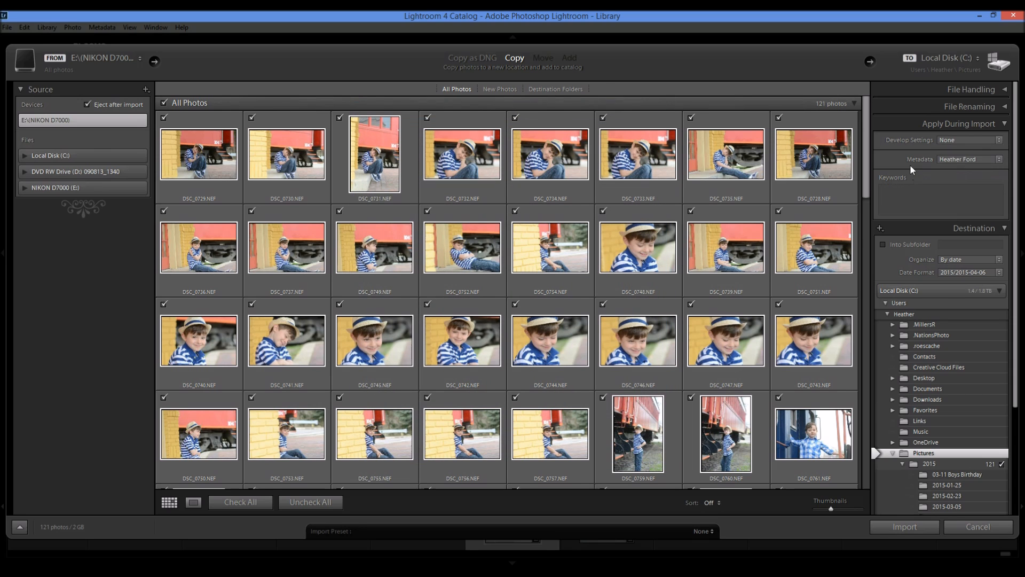
Leave the Keywords box empty and scroll down to the Destination settings.
left_click(938, 198)
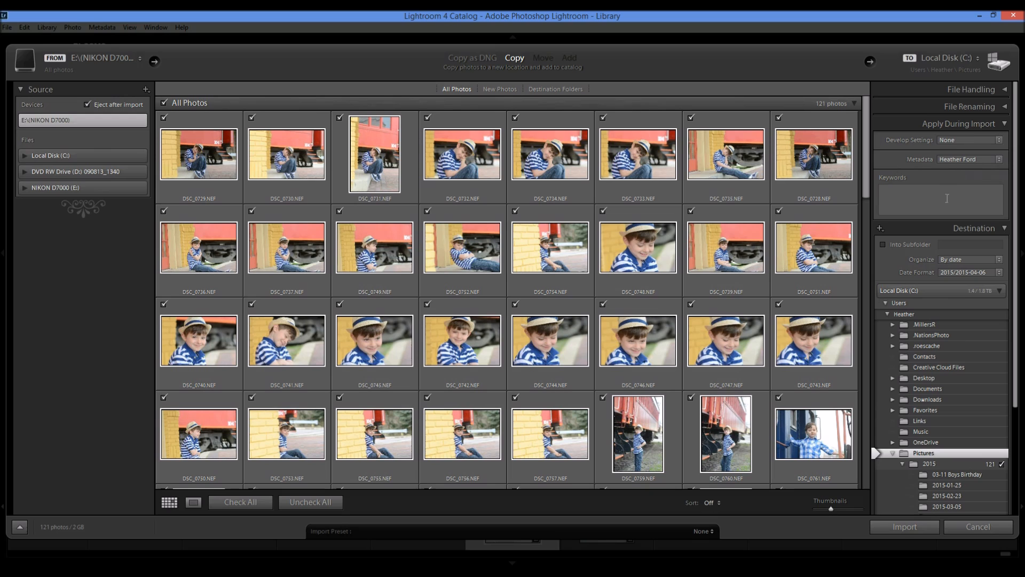
left_click(939, 200)
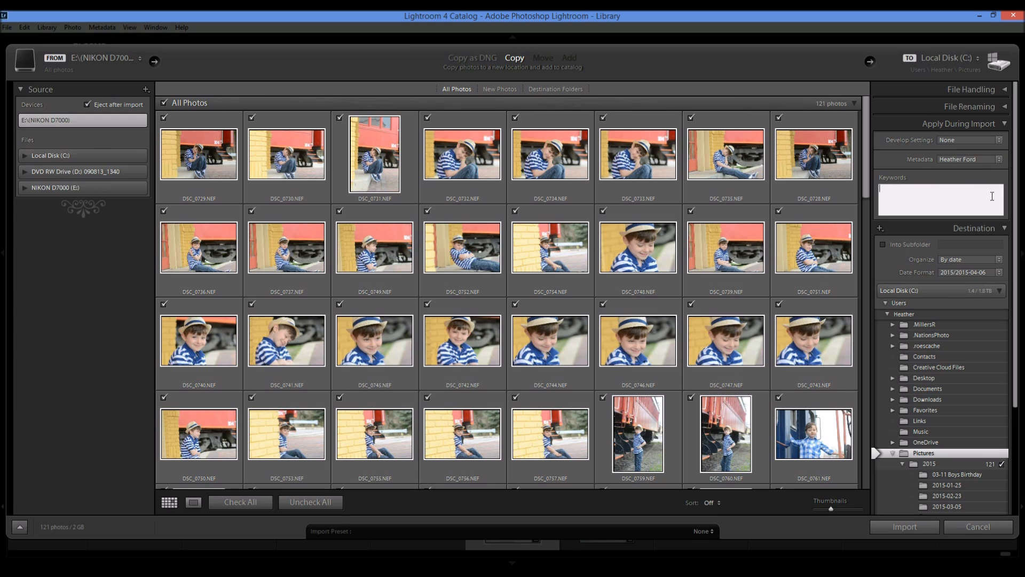
mouse_move(864, 150)
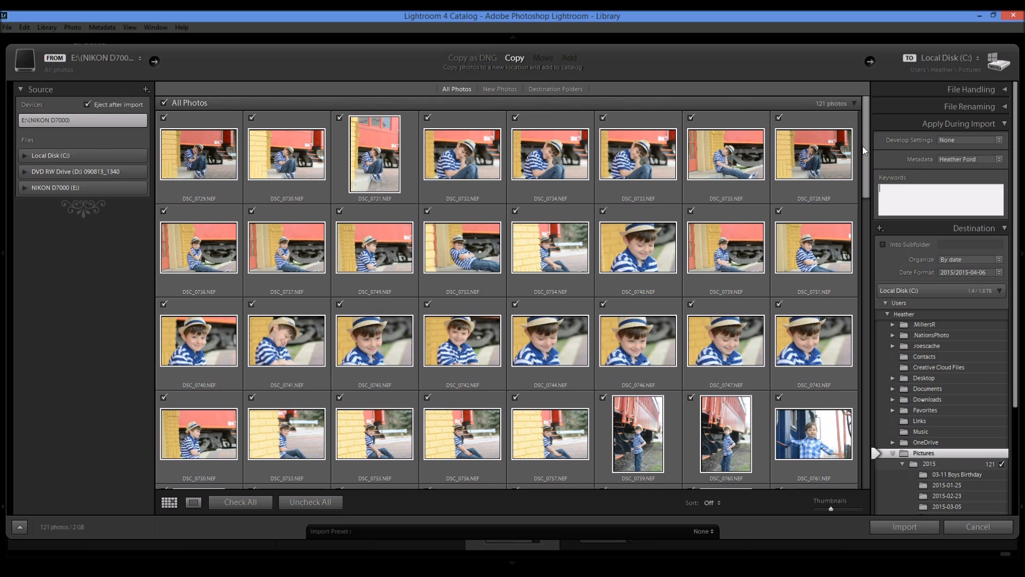
mouse_move(670, 359)
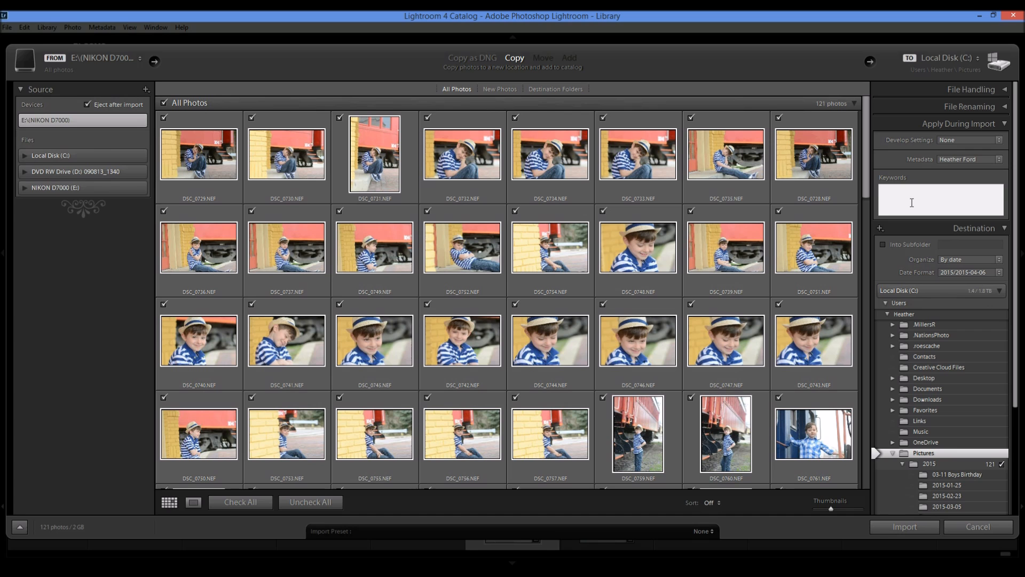
mouse_move(814, 153)
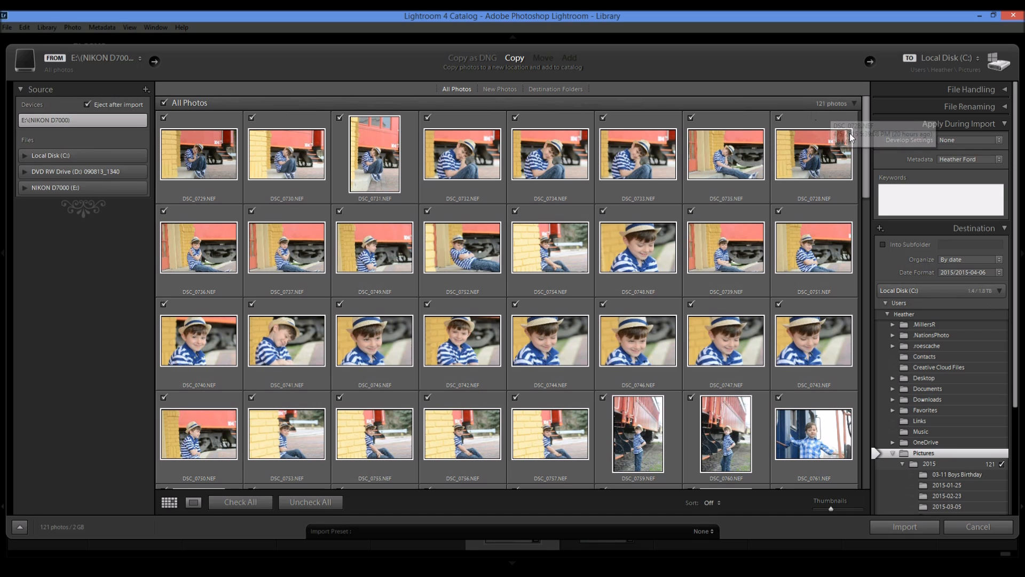
scroll("down", 3)
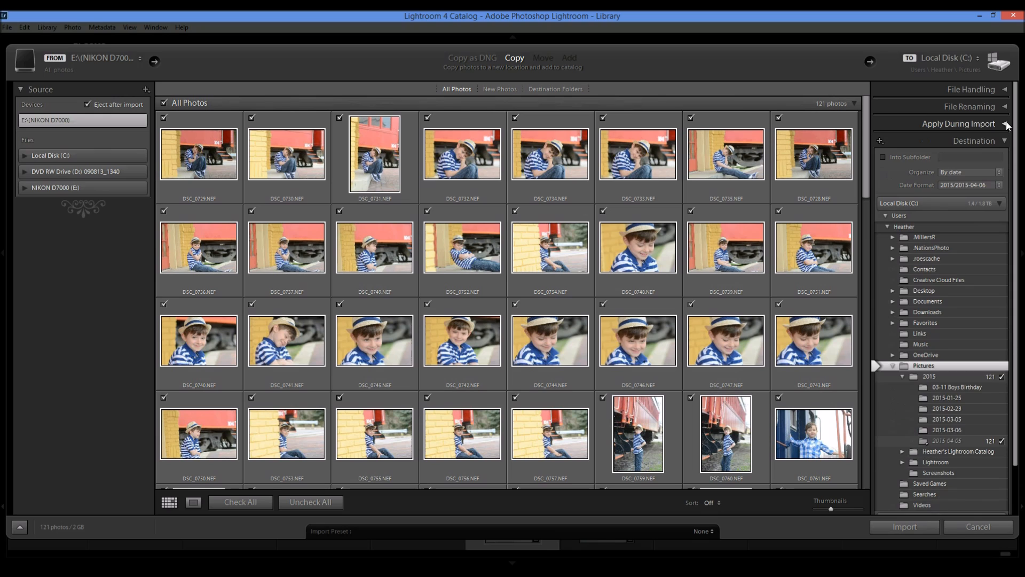
mouse_move(861, 168)
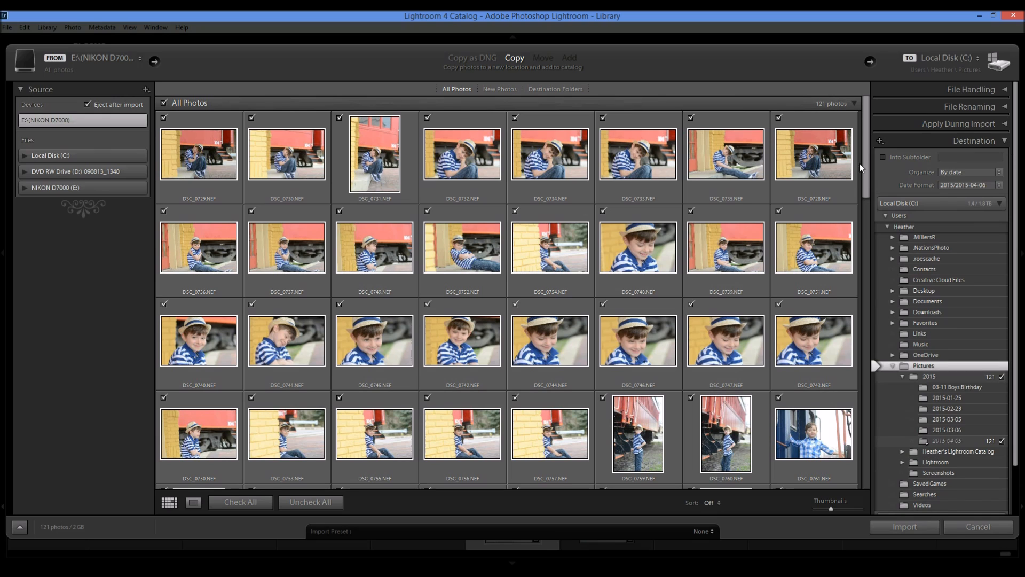
mouse_move(884, 157)
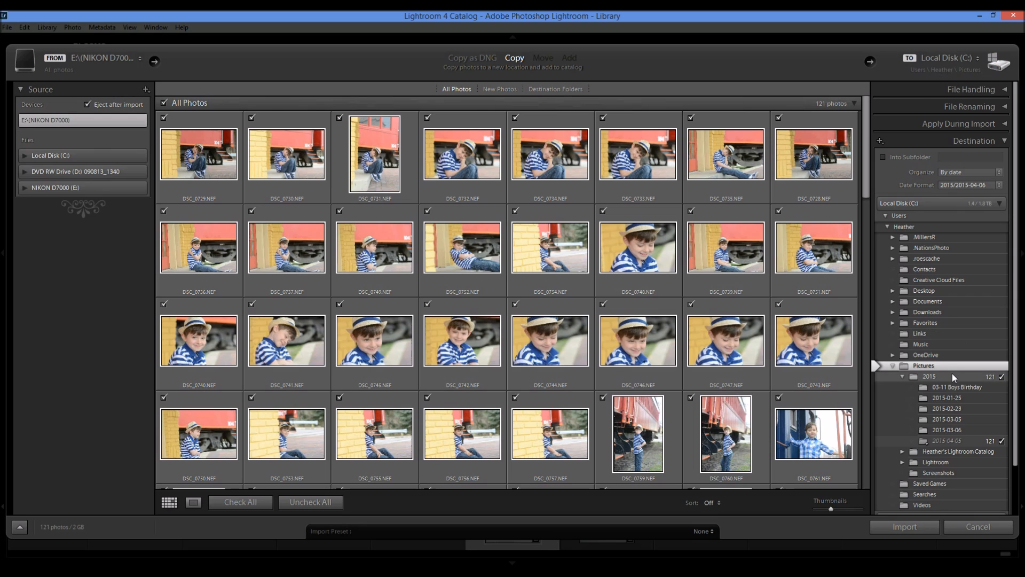
mouse_move(929, 377)
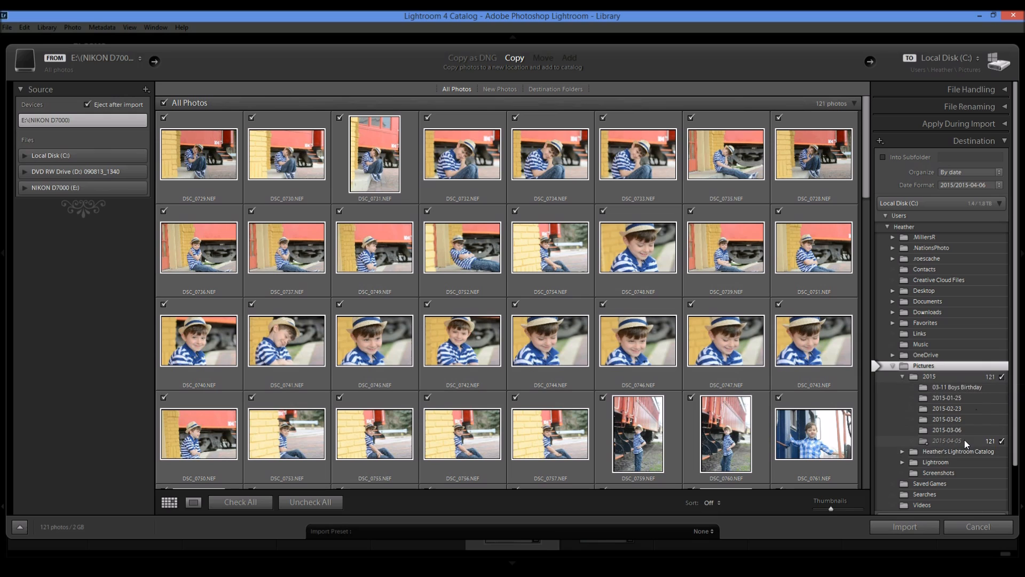
mouse_move(961, 444)
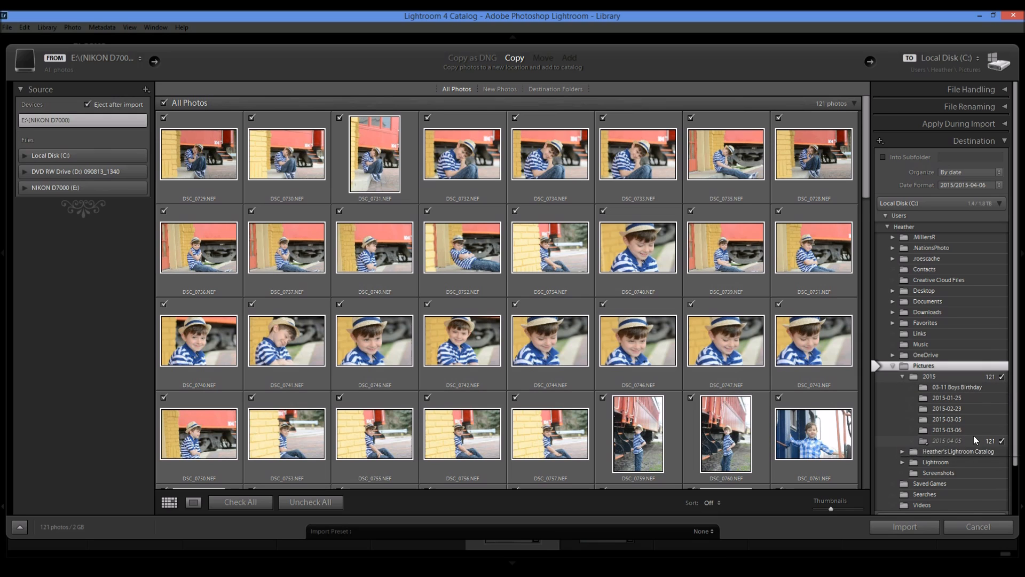
scroll("down", 3)
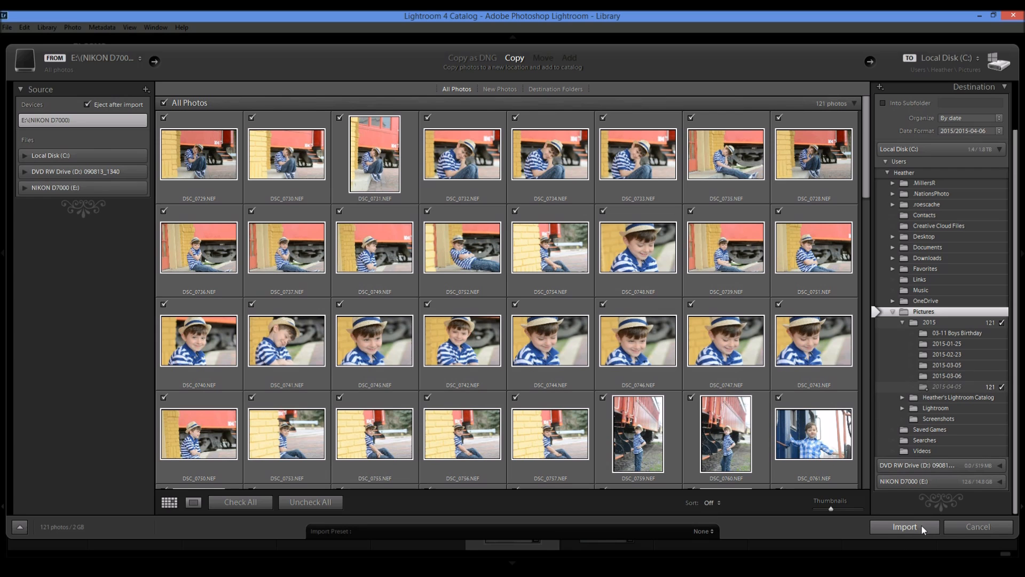
Run the import and expand the 2015 folder in the Library to show the new dated folder.
left_click(905, 526)
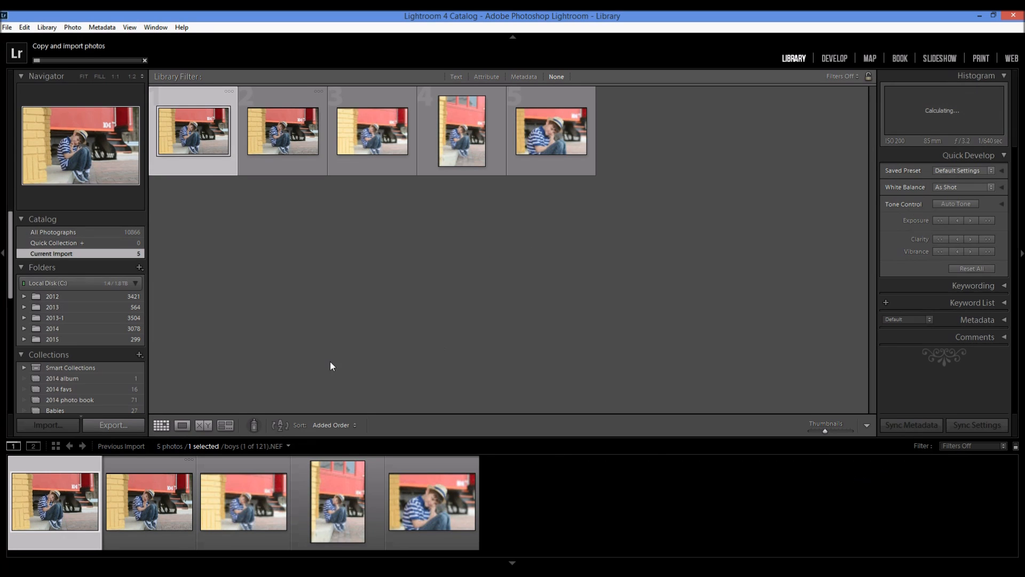
left_click(24, 338)
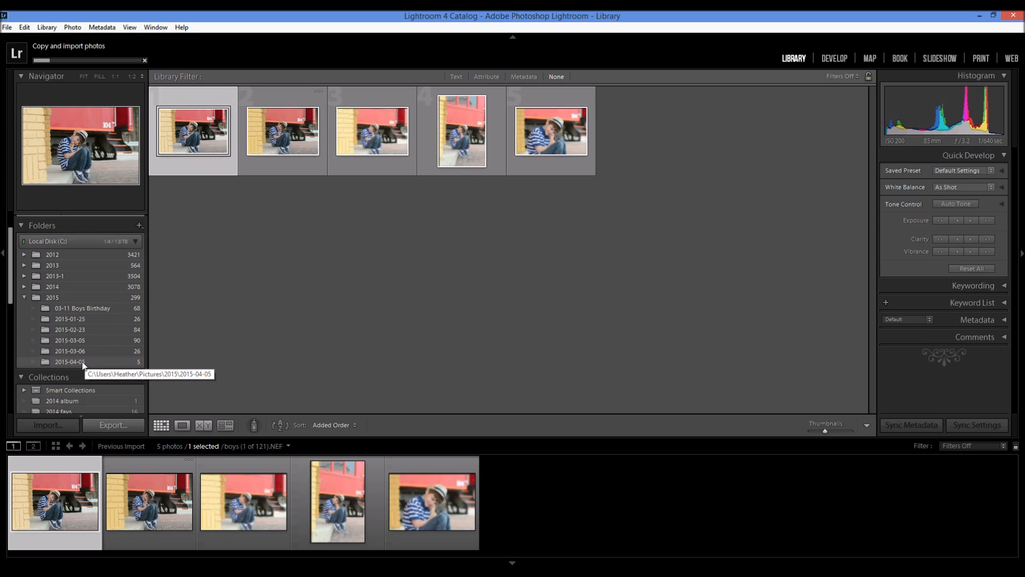
mouse_move(78, 367)
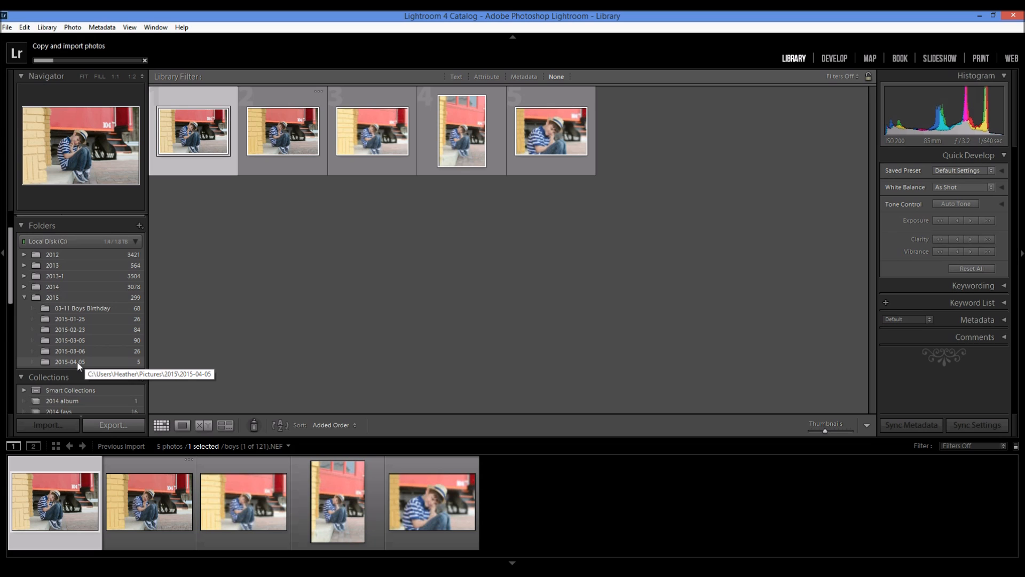